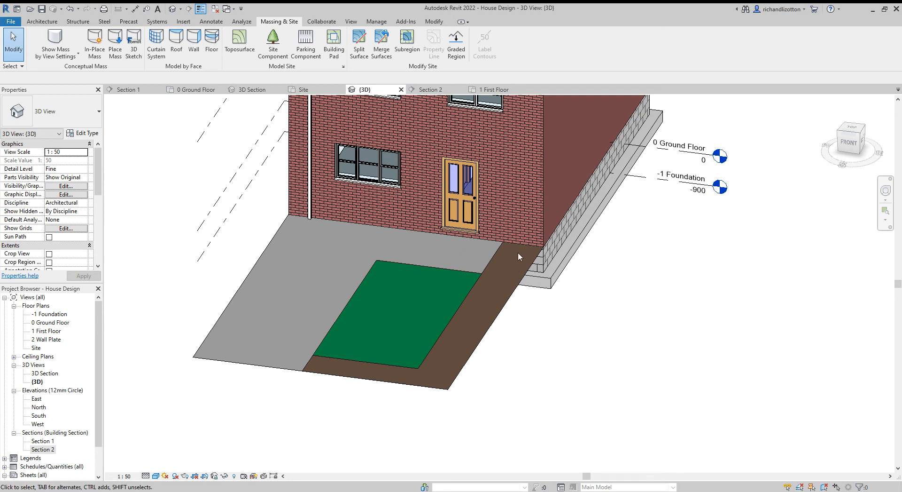
pyautogui.moveTo(326, 361)
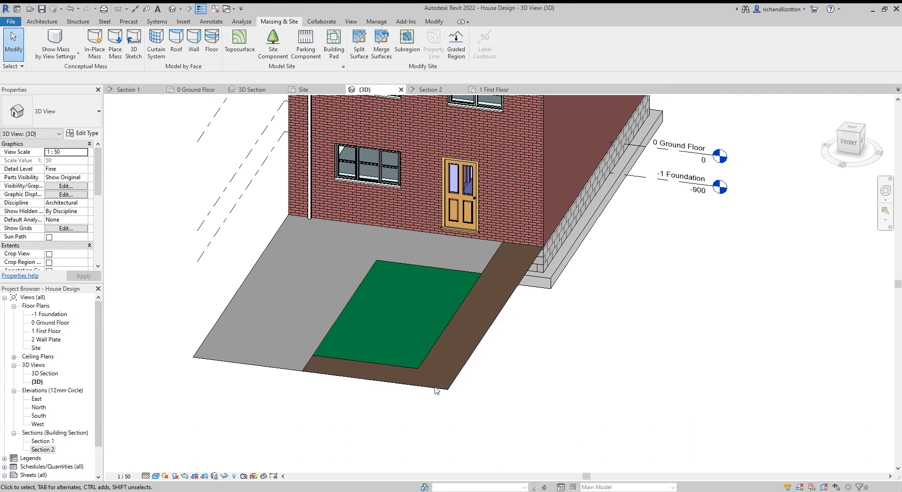
pyautogui.moveTo(529, 359)
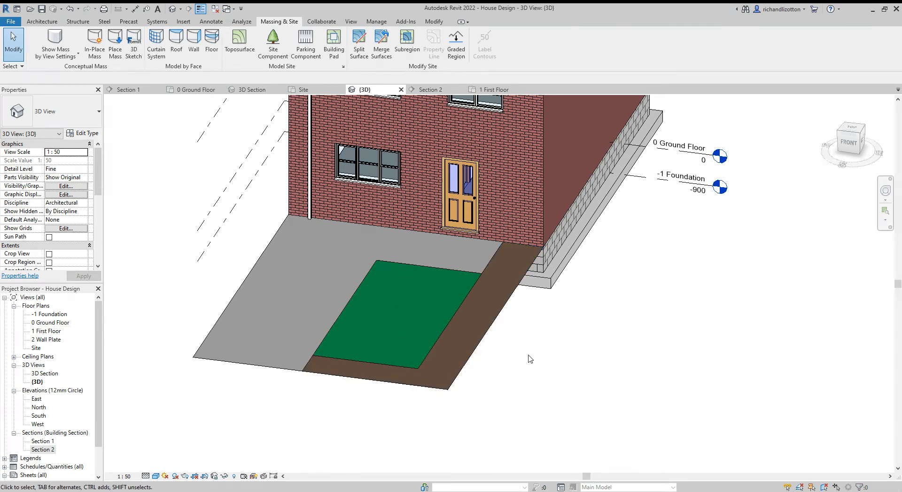
pyautogui.moveTo(533, 361)
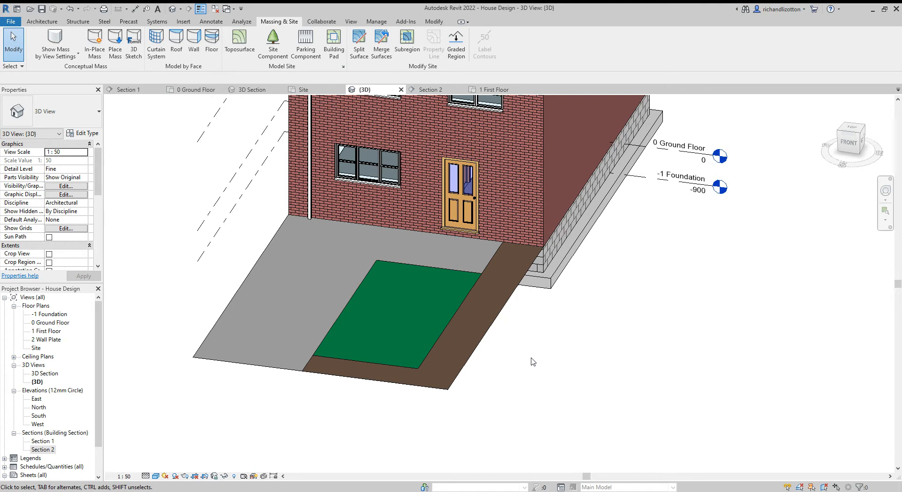
pyautogui.moveTo(465, 356)
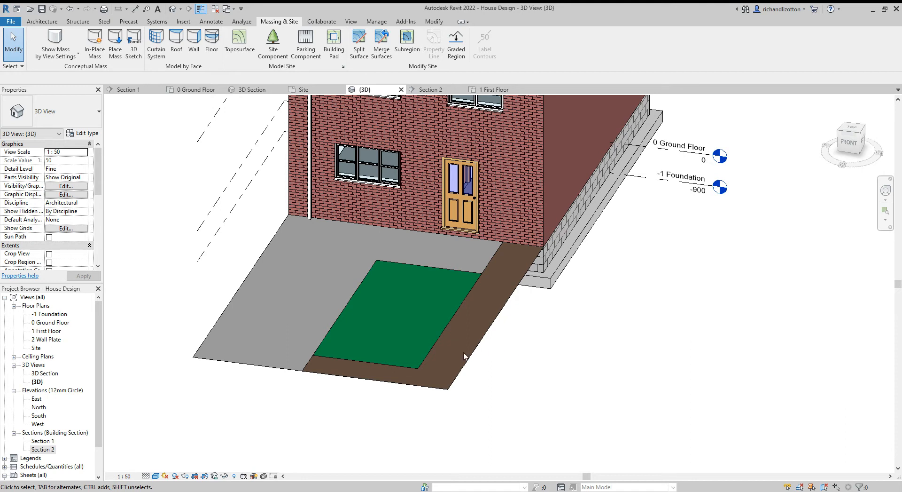
pyautogui.moveTo(459, 361)
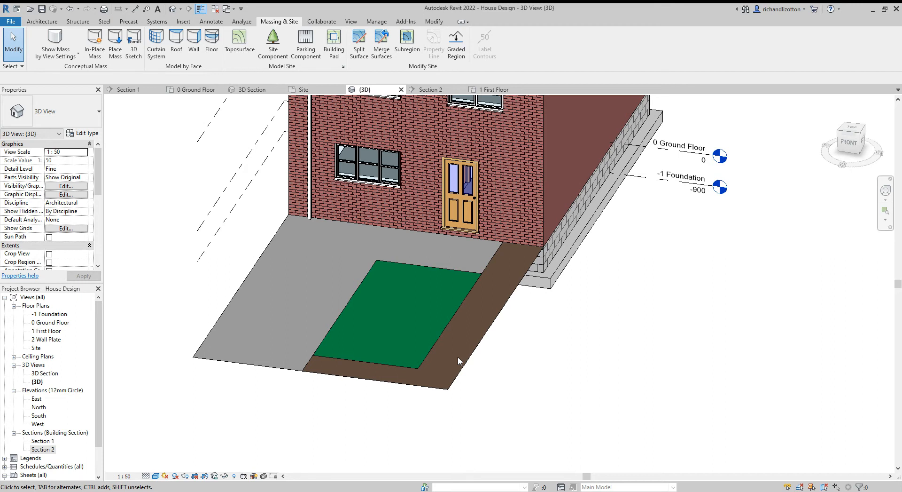
pyautogui.moveTo(512, 267)
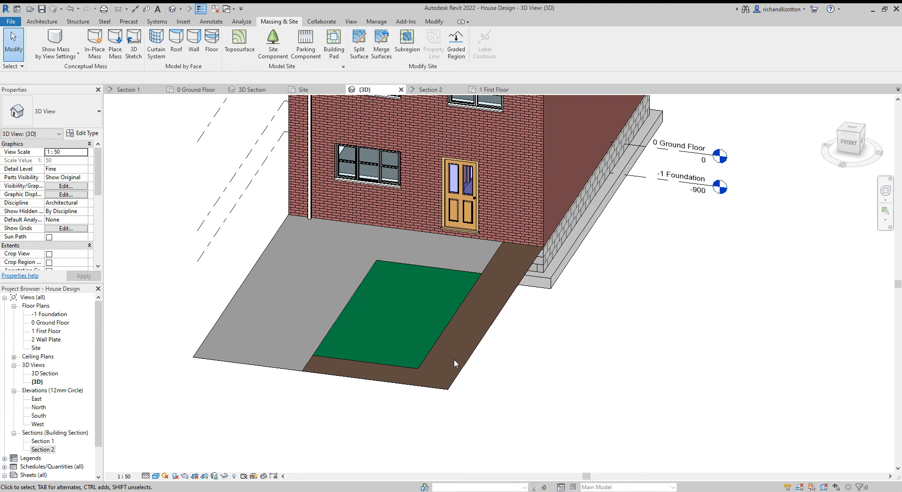
pyautogui.moveTo(501, 348)
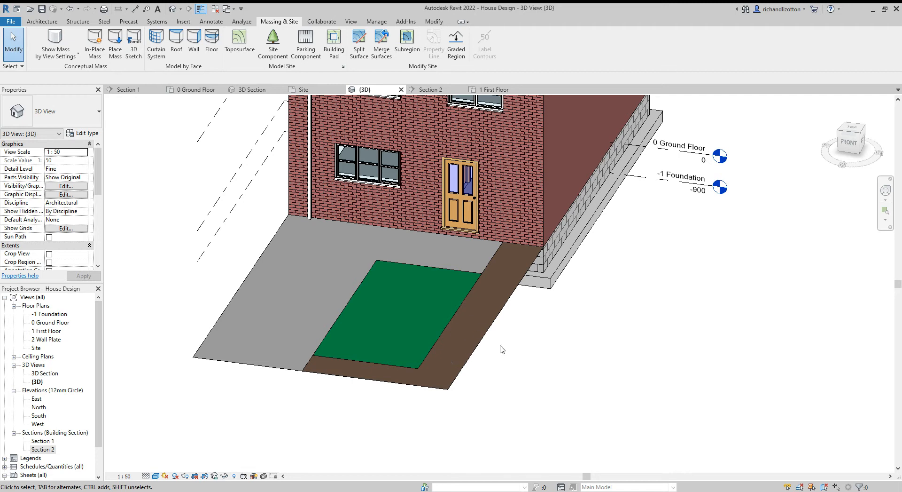
pyautogui.moveTo(525, 354)
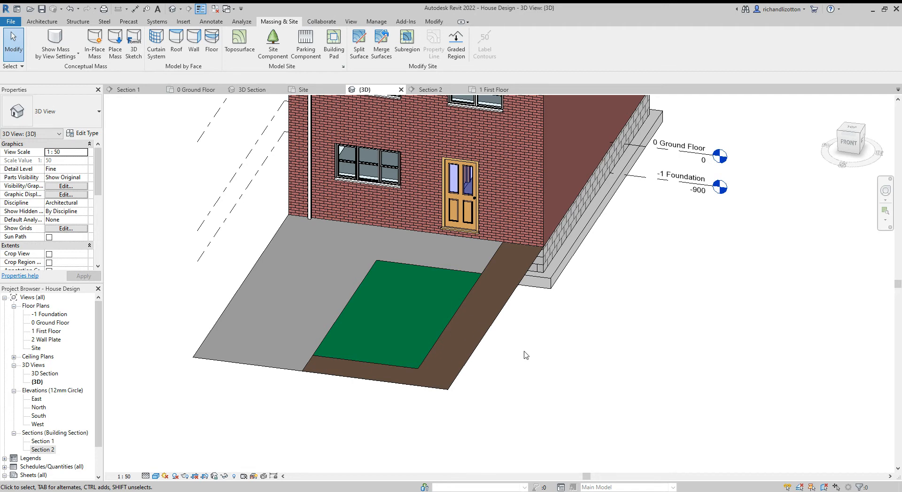
pyautogui.moveTo(530, 348)
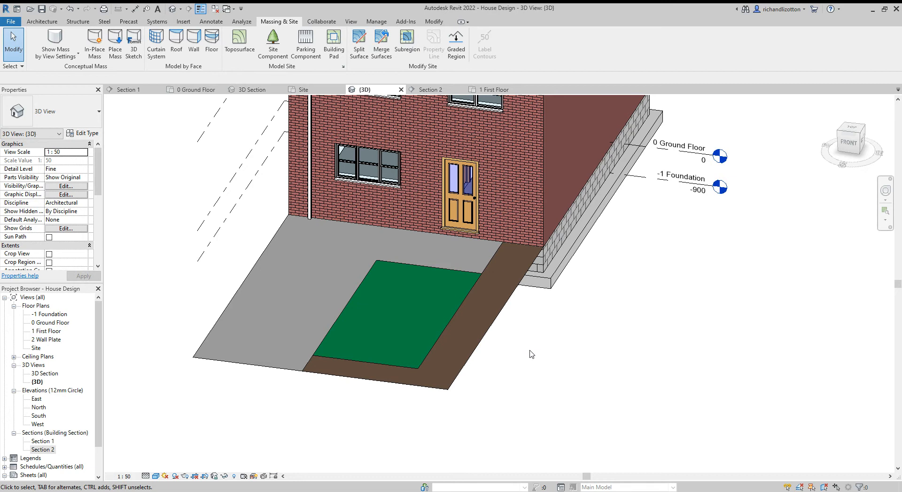
pyautogui.moveTo(527, 351)
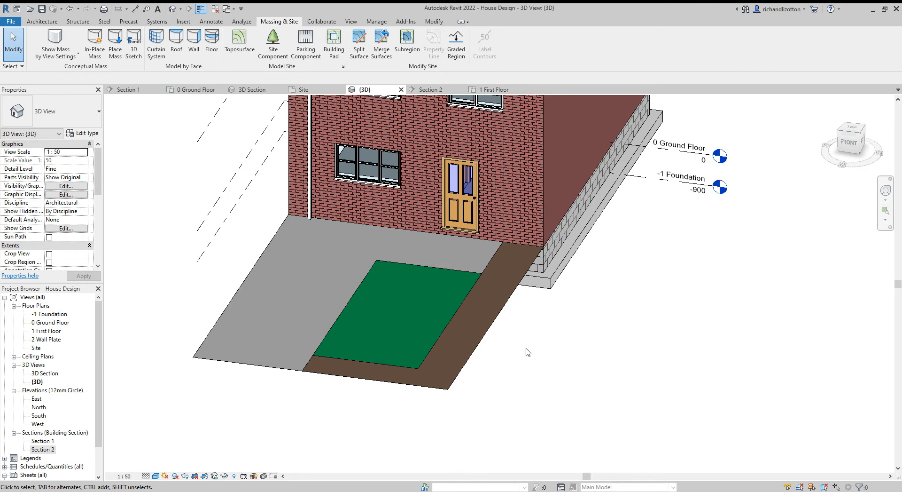
pyautogui.moveTo(495, 334)
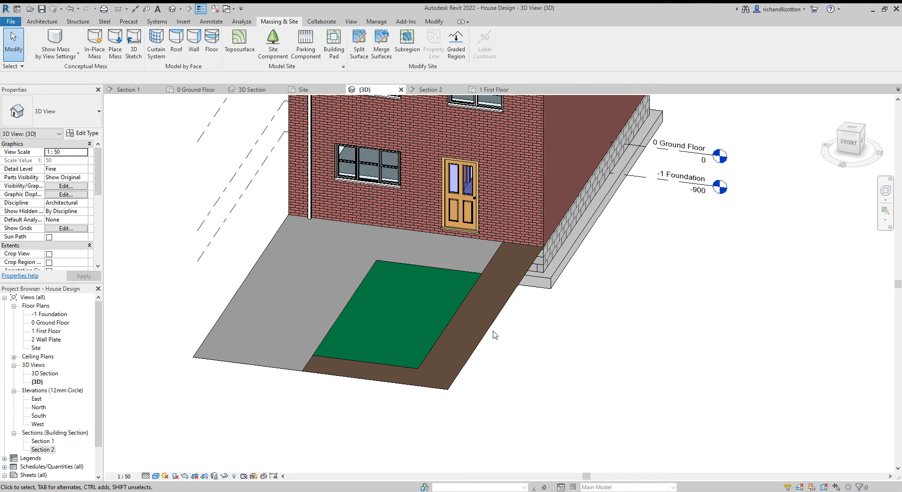
pyautogui.moveTo(507, 379)
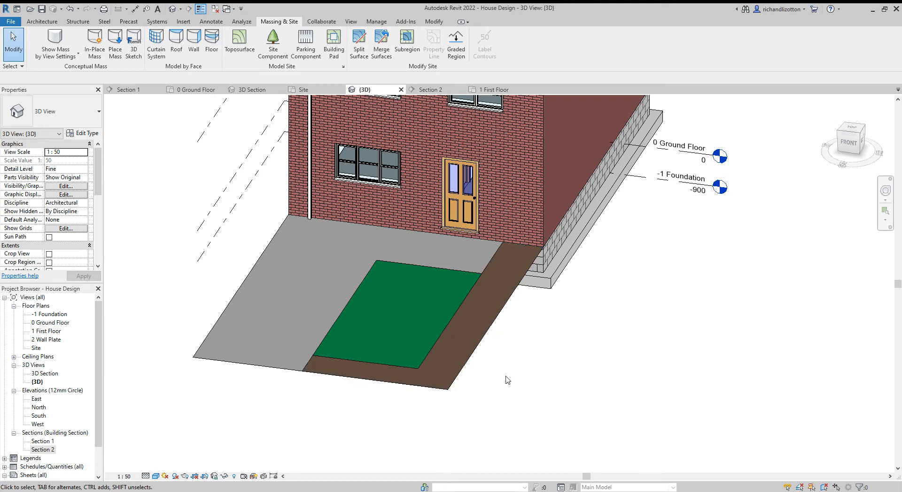
pyautogui.moveTo(352, 392)
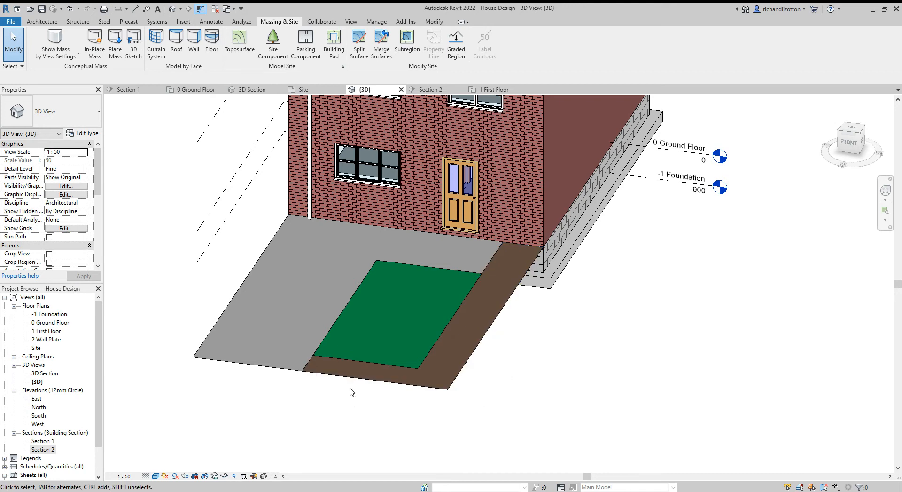
pyautogui.moveTo(434, 379)
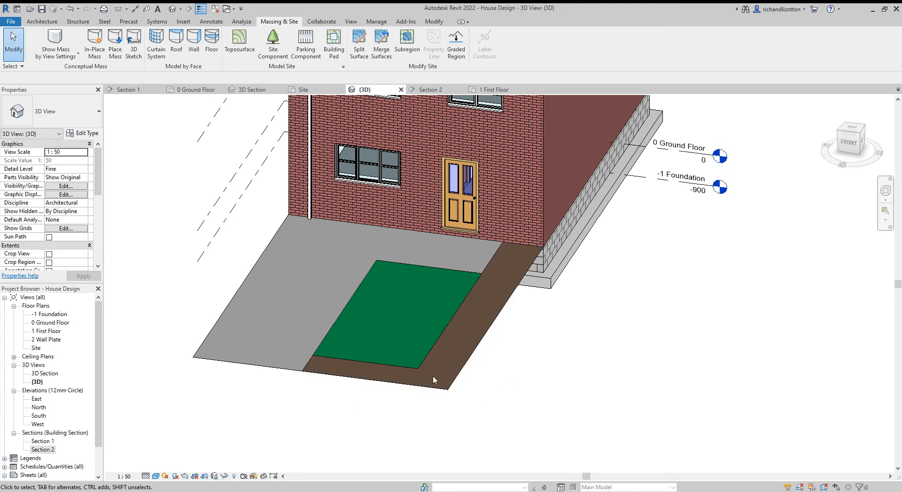
pyautogui.moveTo(358, 374)
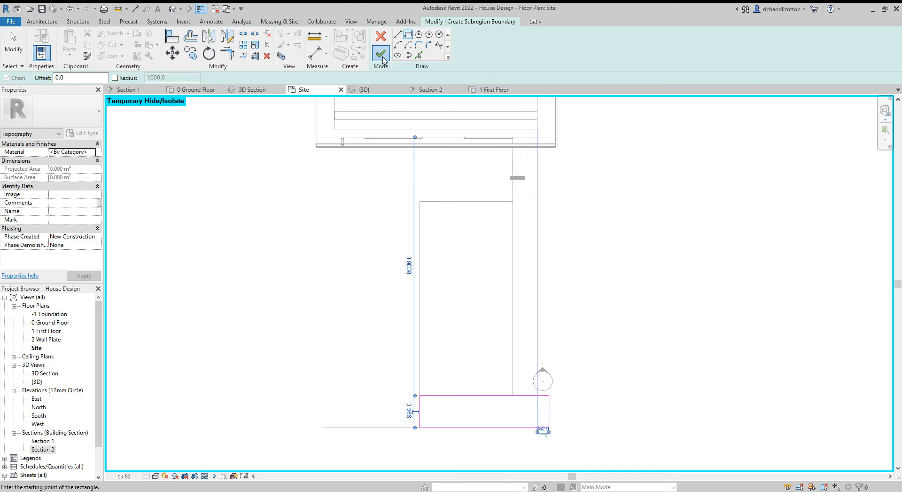
# Step: Finish the front rectangular subregion and clear the selection
pyautogui.click(381, 53)
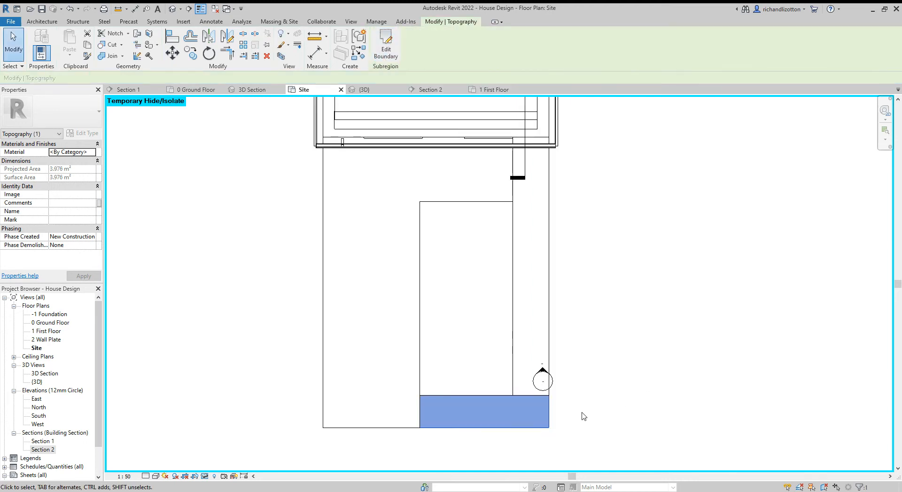
pyautogui.click(279, 21)
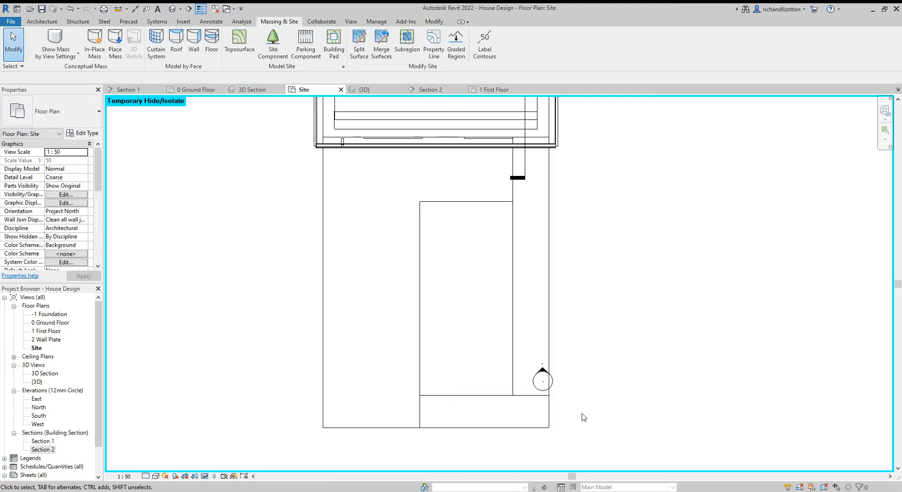
# Step: Select the main toposurface from the Site plan, view it in 3D, and open its material choices
pyautogui.click(364, 89)
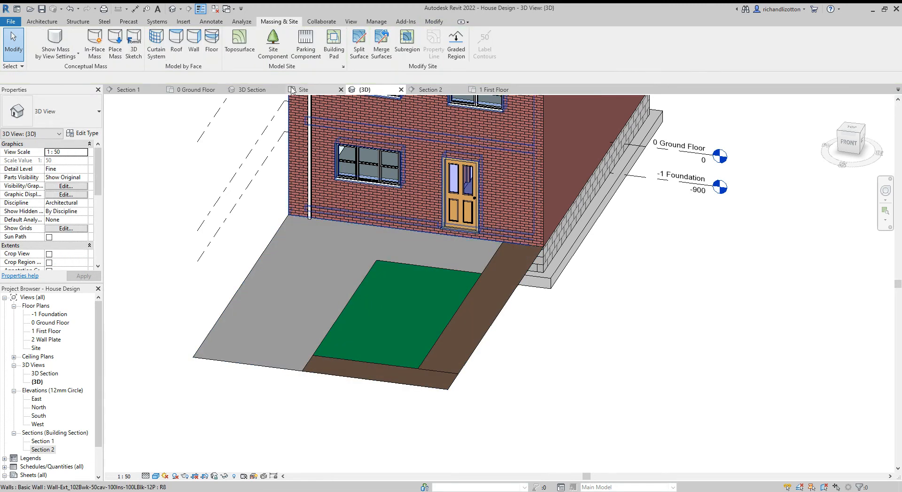
pyautogui.click(303, 89)
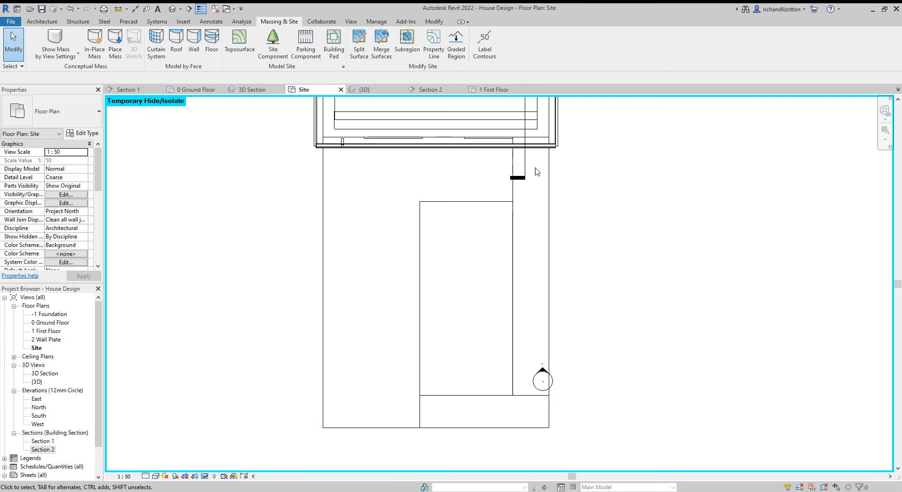
pyautogui.click(533, 190)
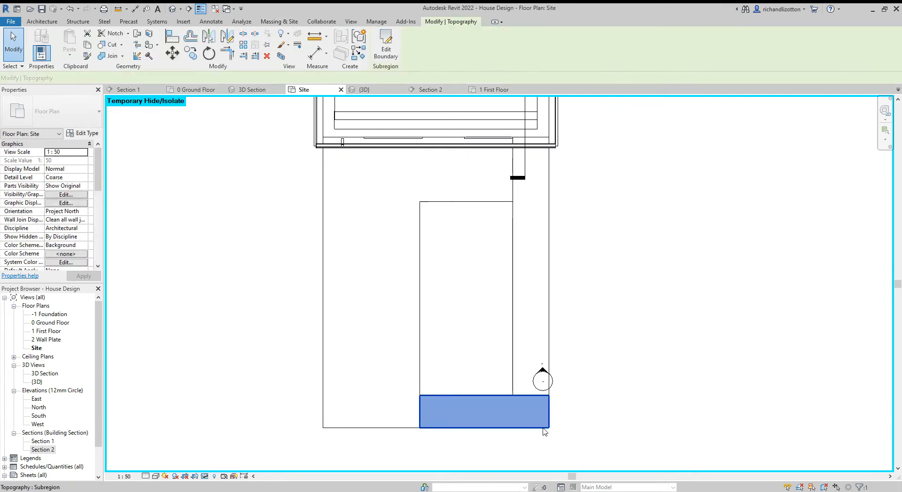
pyautogui.click(484, 412)
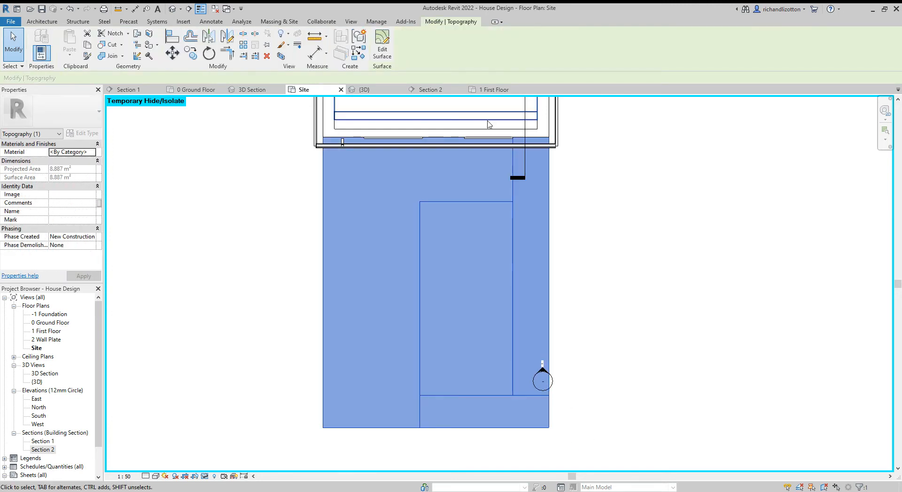
pyautogui.click(364, 89)
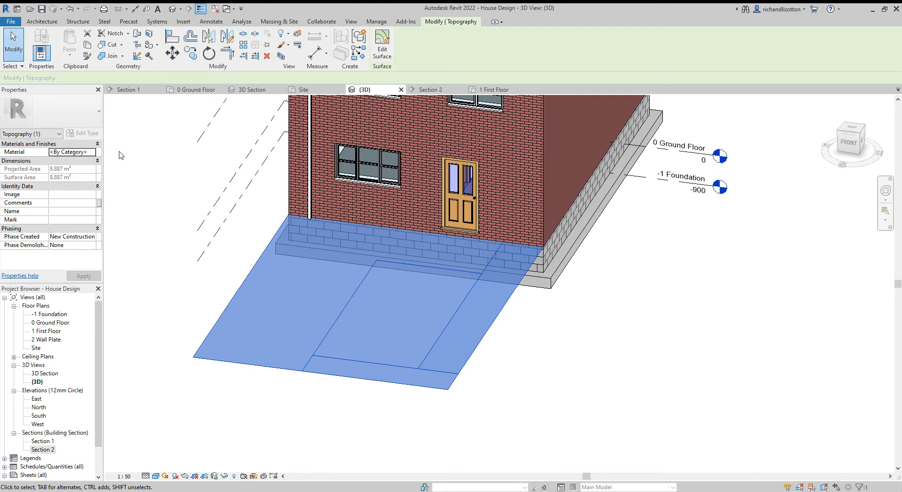
pyautogui.click(92, 151)
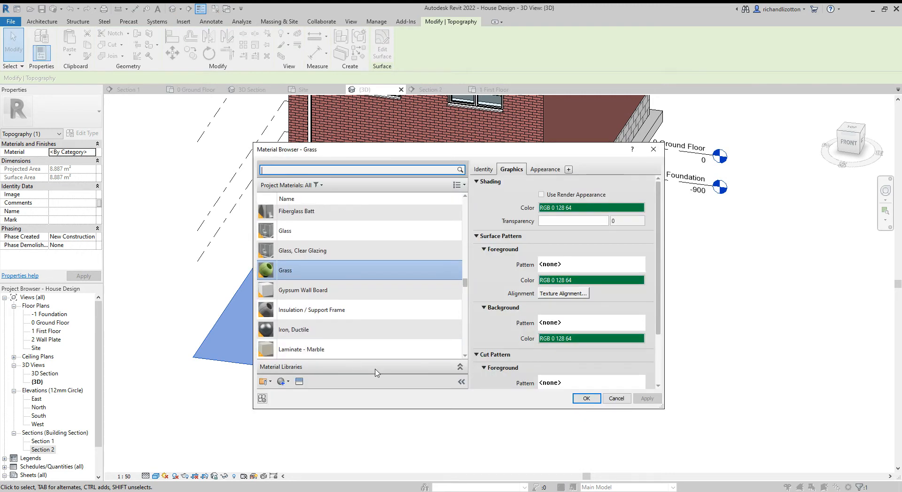
# Step: Create a new material and name it Flower Bed
pyautogui.click(304, 281)
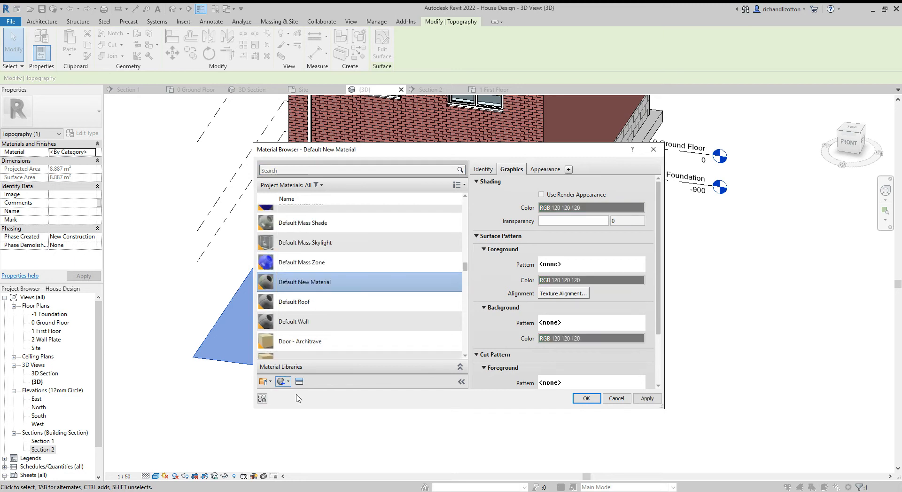
pyautogui.scroll(-3)
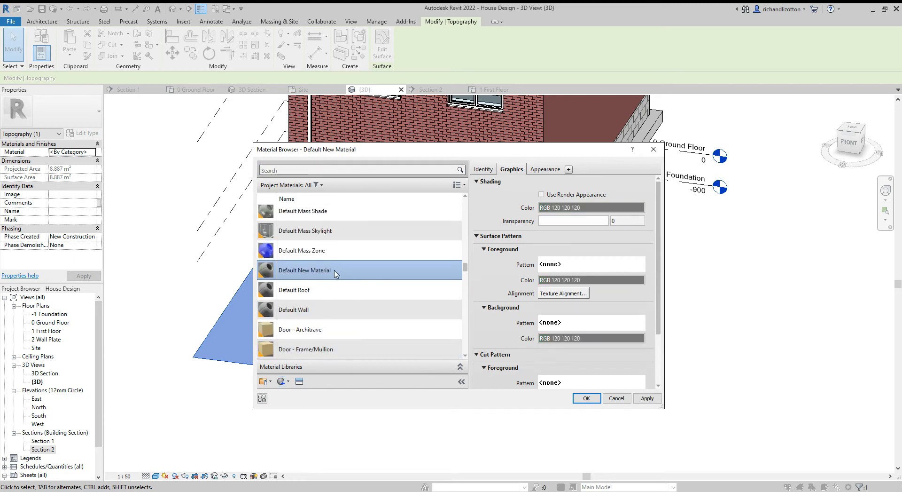
pyautogui.doubleClick(305, 269)
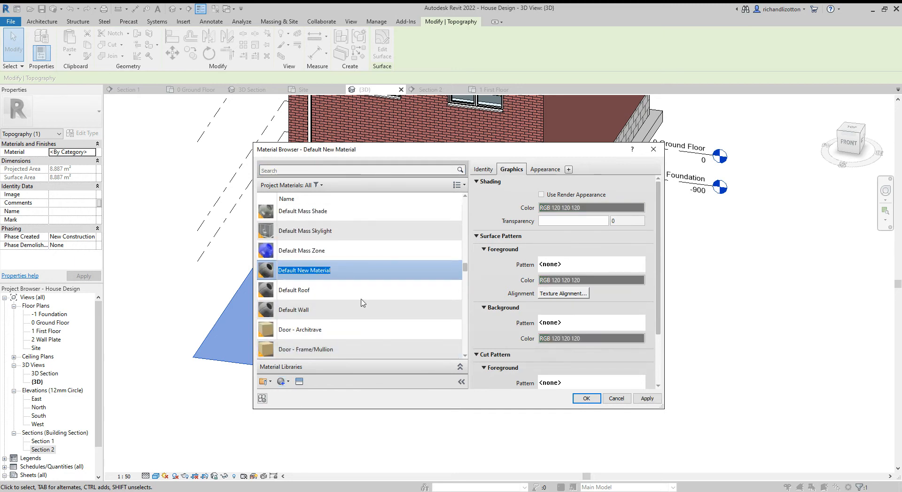
pyautogui.write('Flowee')
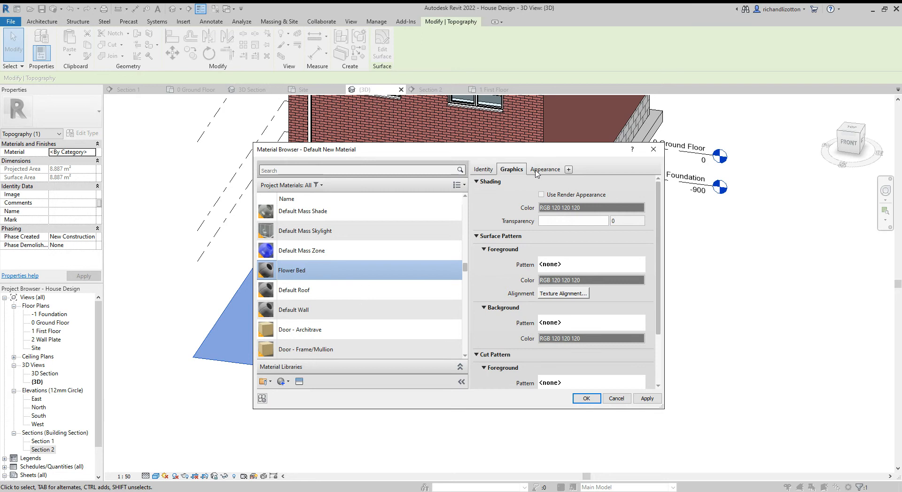
# Step: Set the Flower Bed shading colour and appearance colour to yellow
pyautogui.click(592, 207)
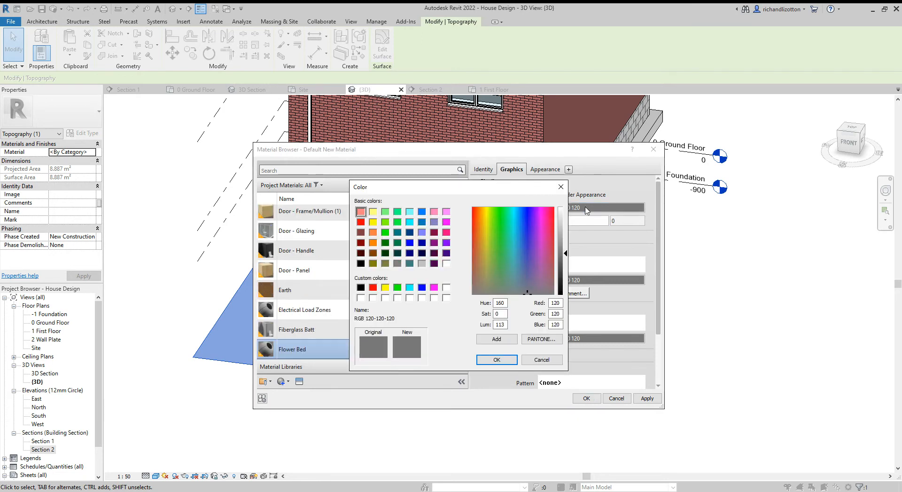
pyautogui.moveTo(375, 228)
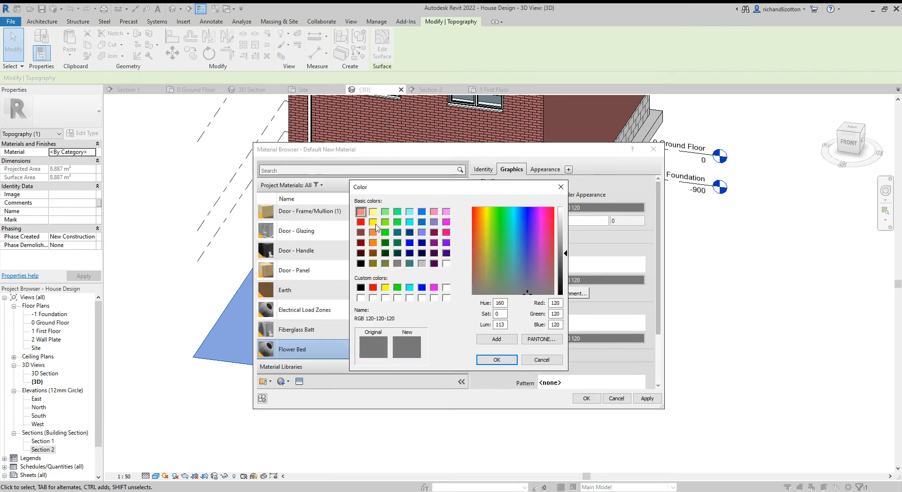
pyautogui.click(373, 221)
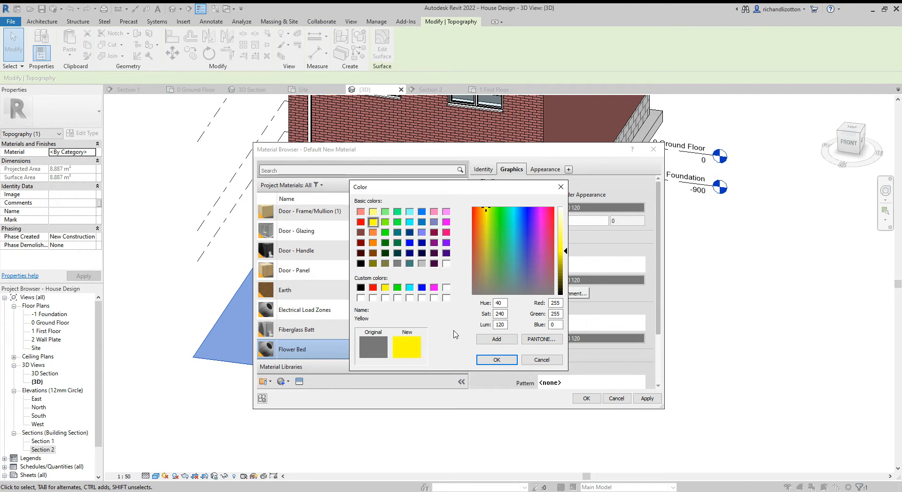
pyautogui.click(496, 359)
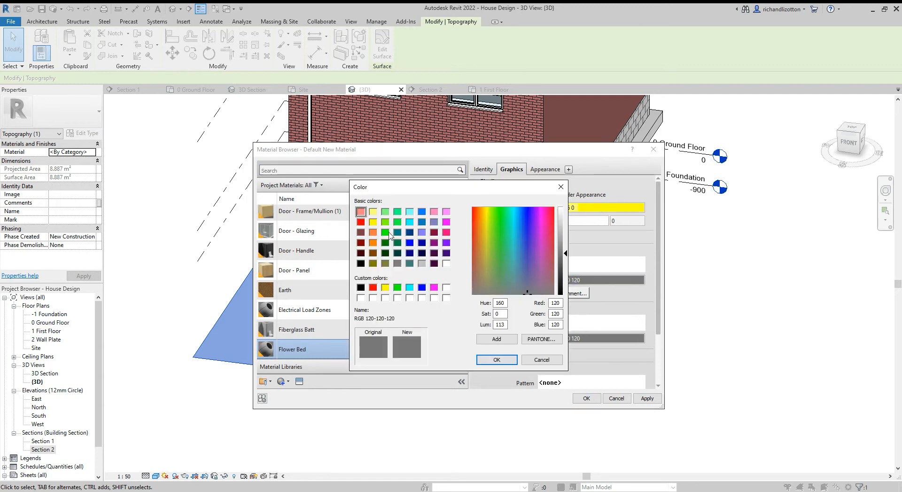
pyautogui.click(372, 232)
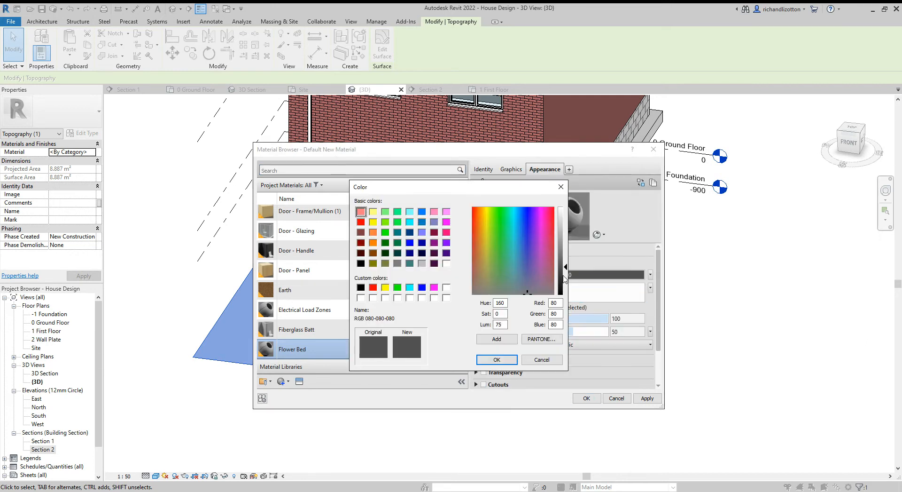
pyautogui.click(373, 222)
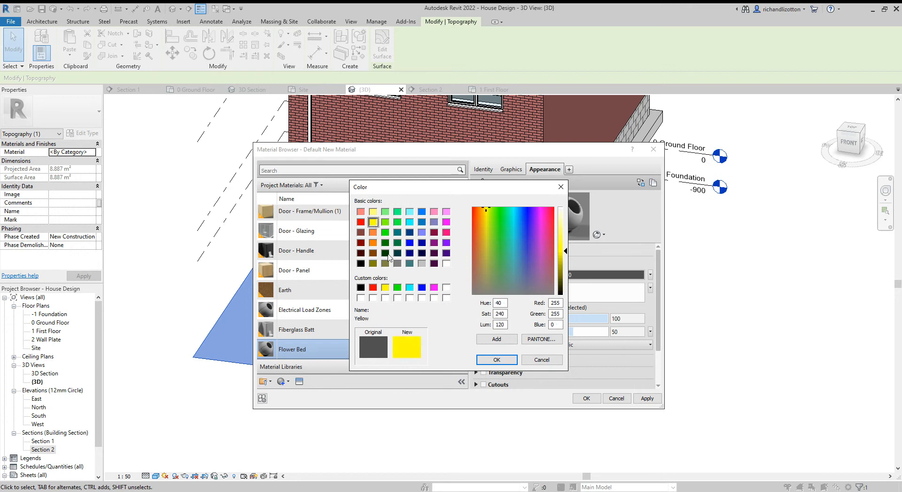
pyautogui.click(495, 359)
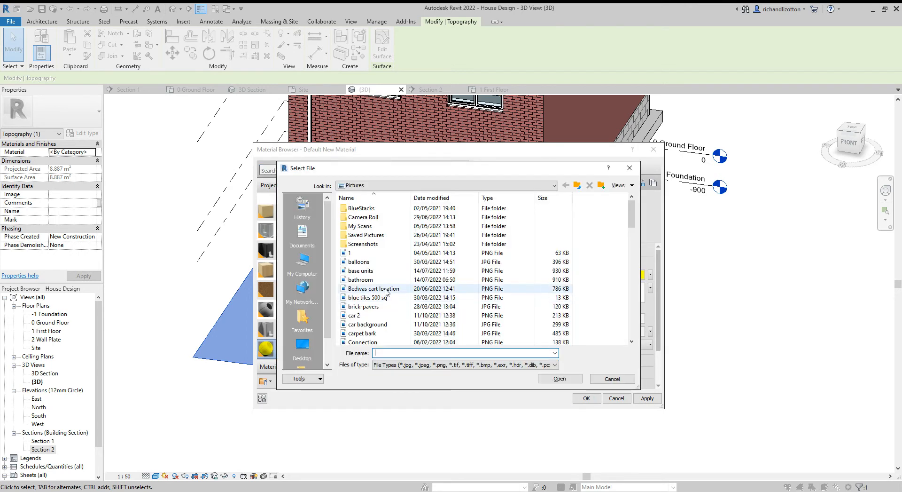
# Step: Use flower bed.png as the Flower Bed material's appearance image and open its texture settings
pyautogui.scroll(-3)
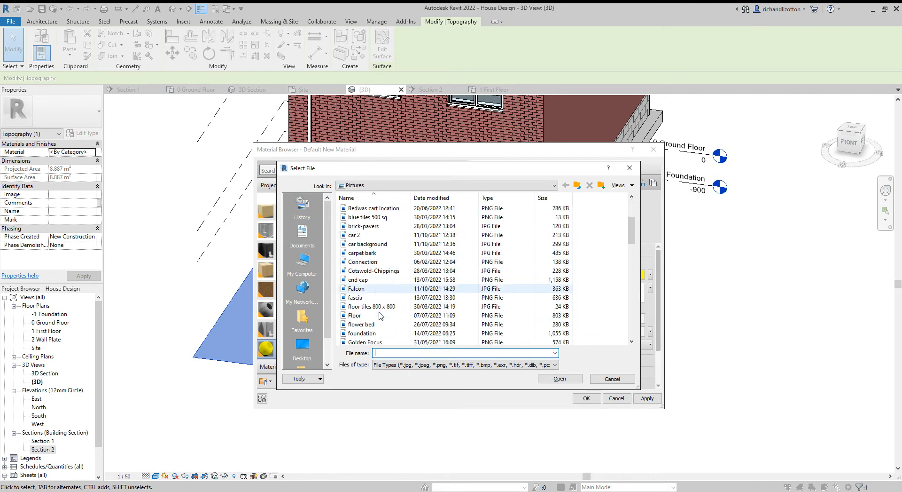
pyautogui.click(362, 324)
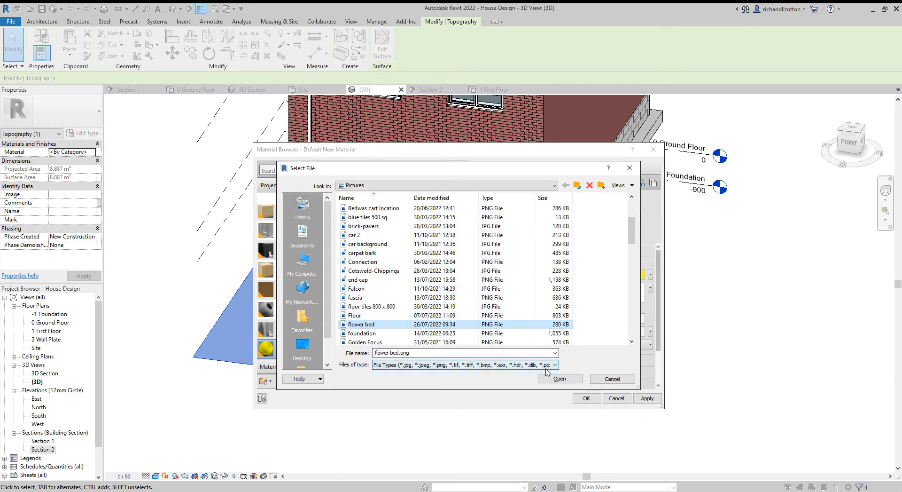
pyautogui.click(559, 379)
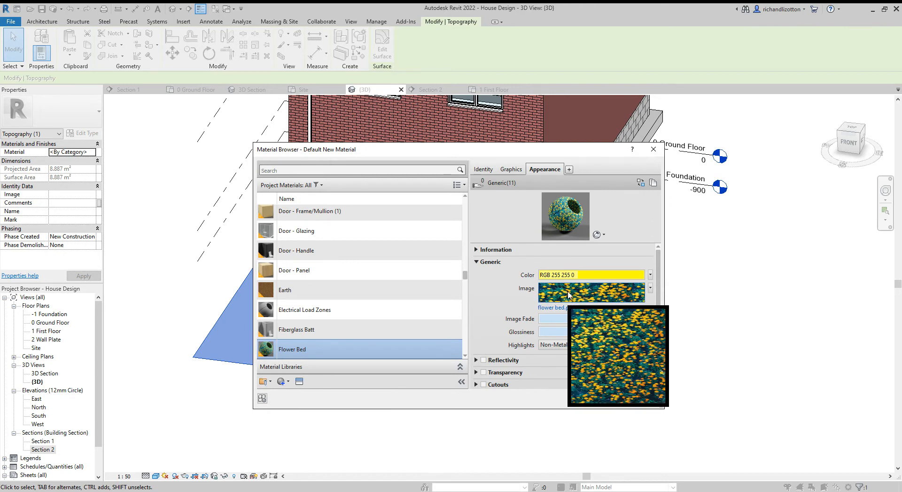
pyautogui.click(592, 293)
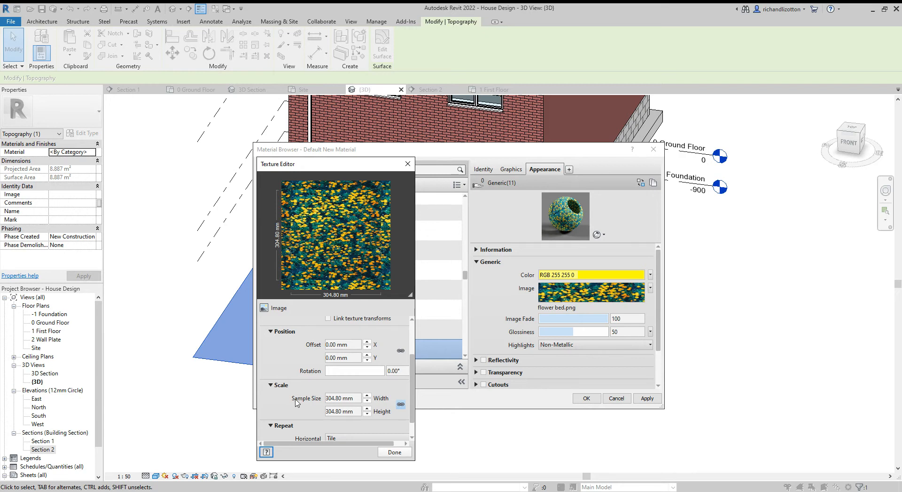
# Step: Set the flower bed texture sample size to 1000 mm wide by 2000 mm tall
pyautogui.click(342, 398)
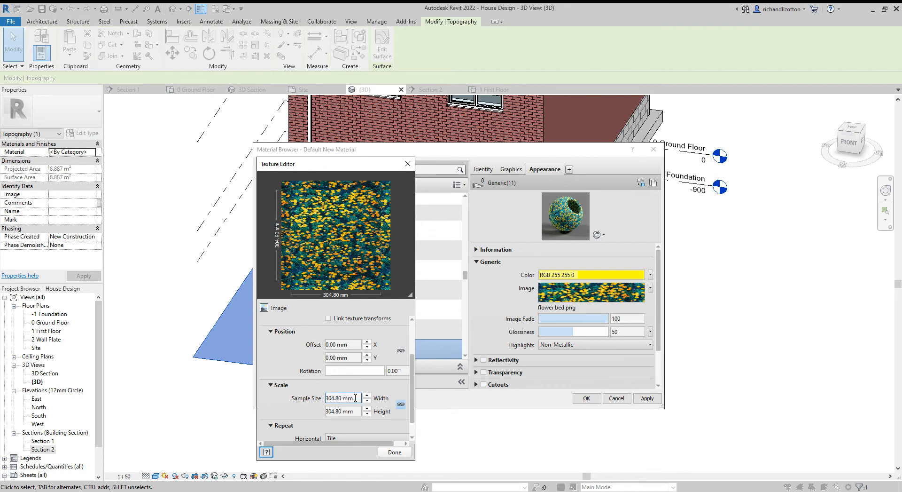
pyautogui.tripleClick(339, 398)
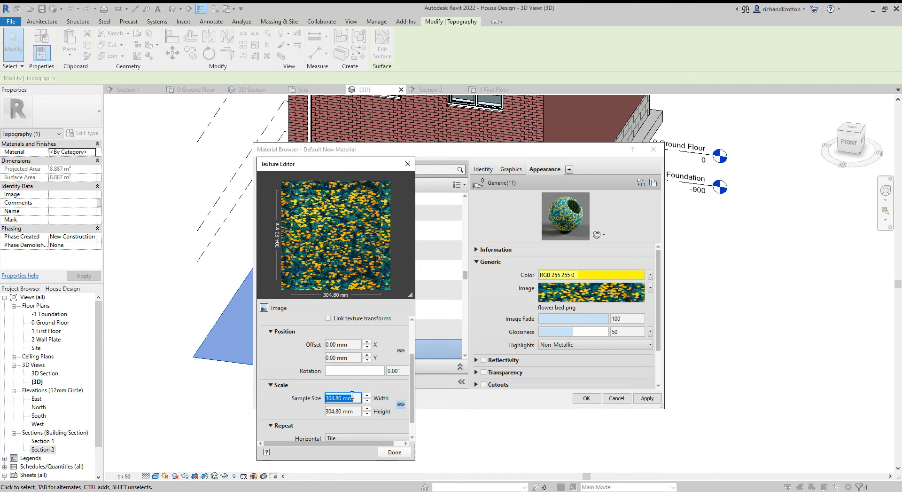
pyautogui.write('1-0')
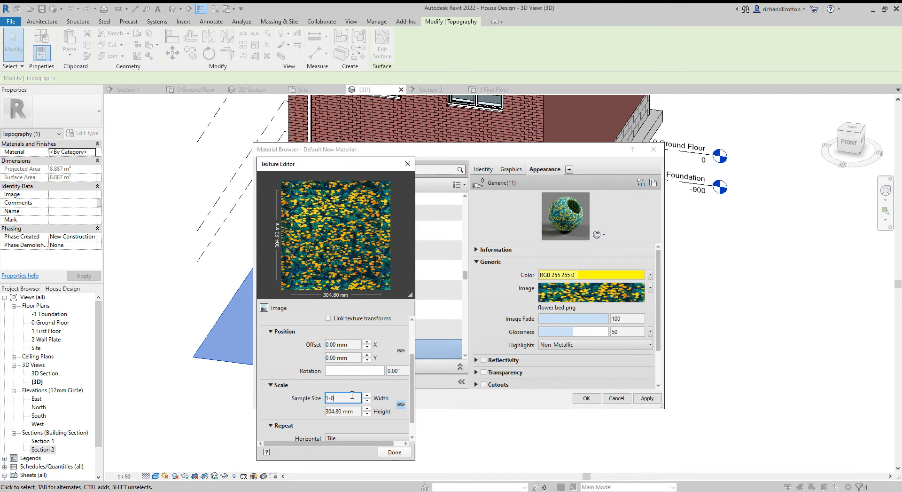
pyautogui.write('1000')
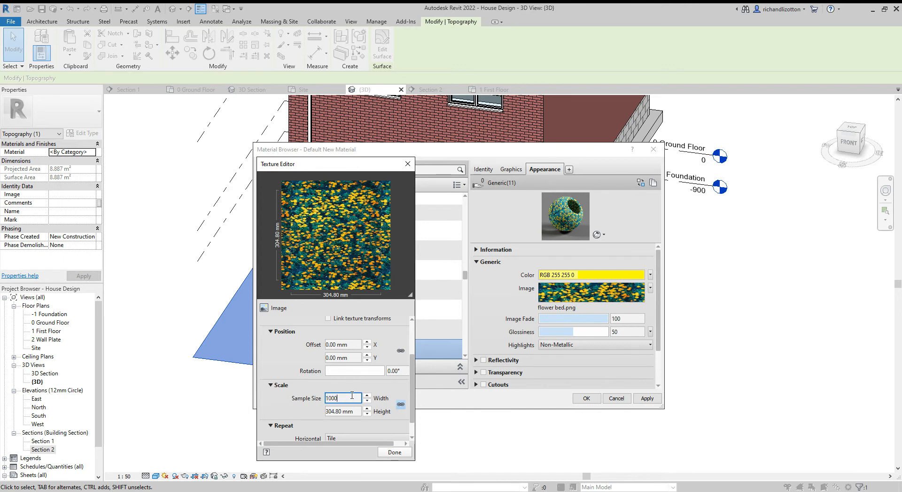
pyautogui.click(342, 411)
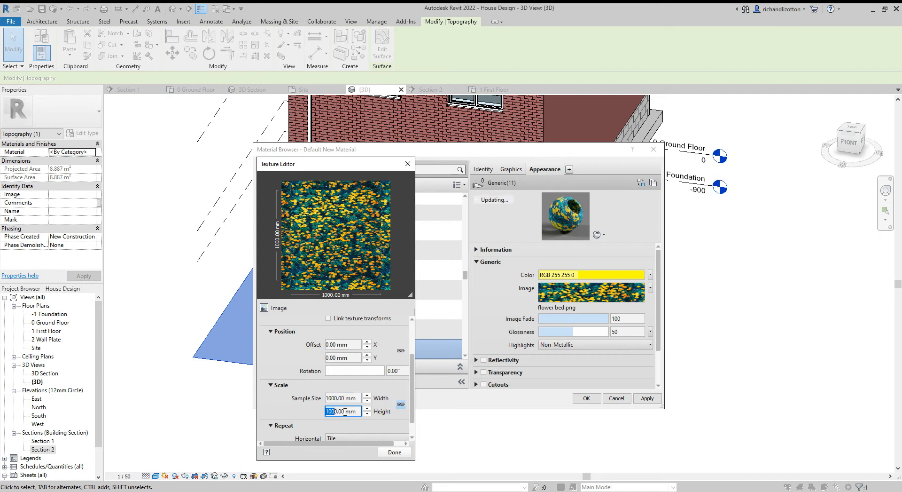
pyautogui.write('1000.09')
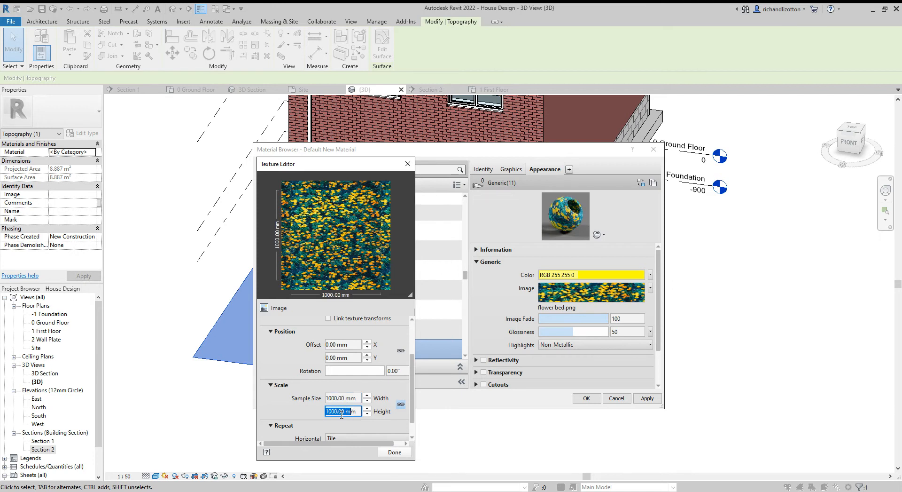
pyautogui.click(339, 410)
pyautogui.write('2000')
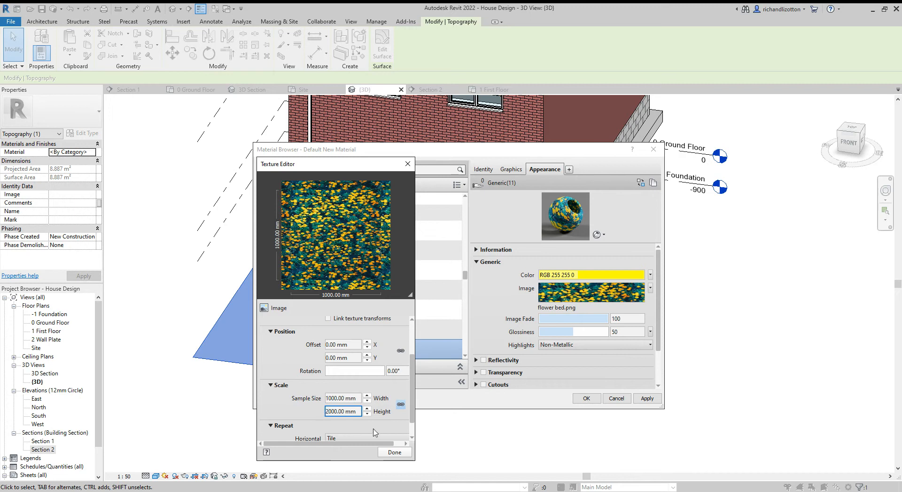
pyautogui.click(401, 407)
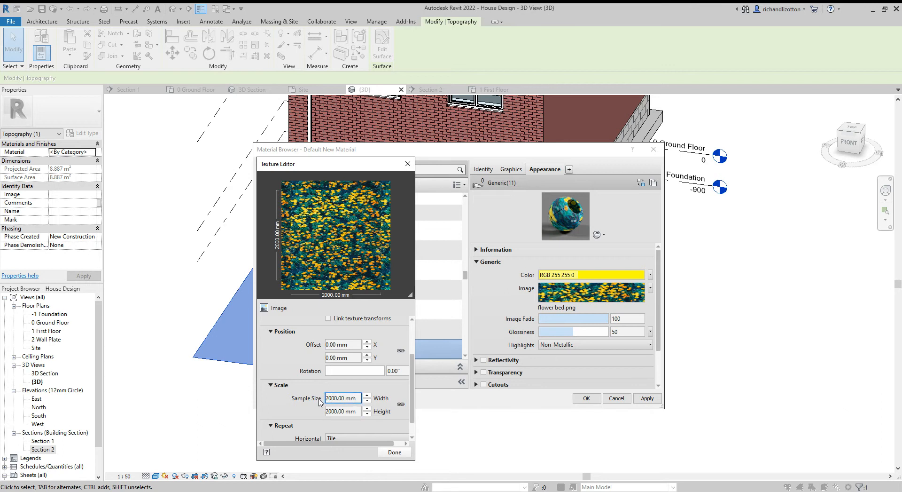
pyautogui.click(342, 397)
pyautogui.write('1000')
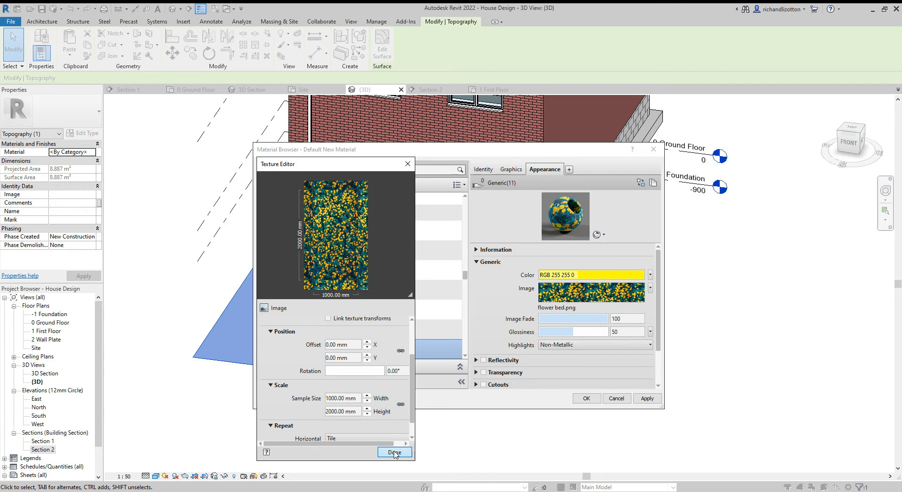
pyautogui.click(395, 452)
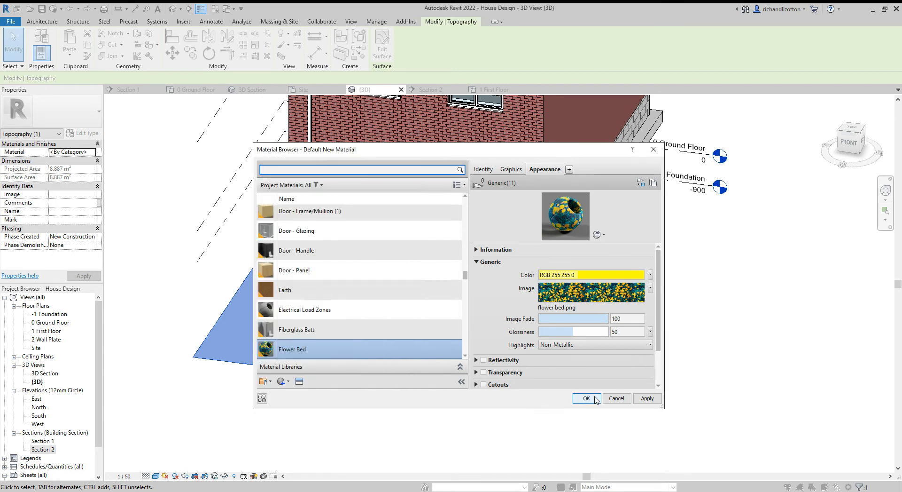
# Step: Apply the Flower Bed material and show the flower bed beside the lawn in 3D
pyautogui.click(586, 397)
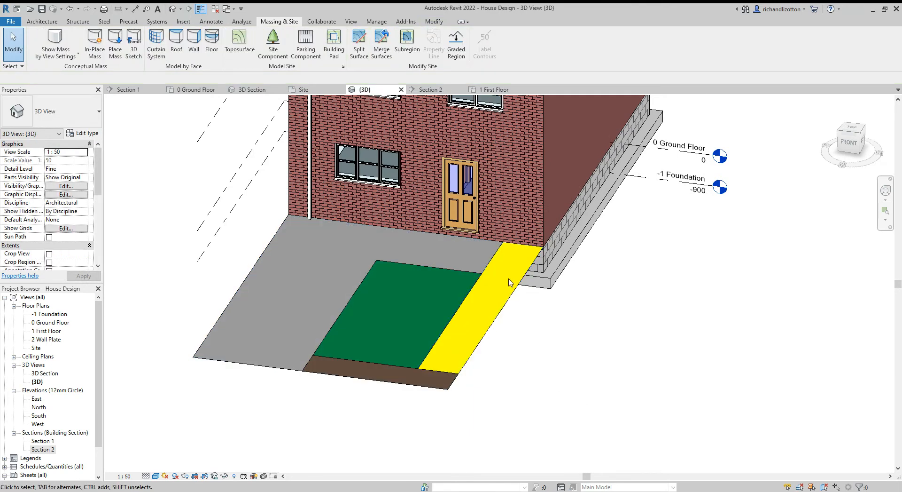
pyautogui.moveTo(505, 397)
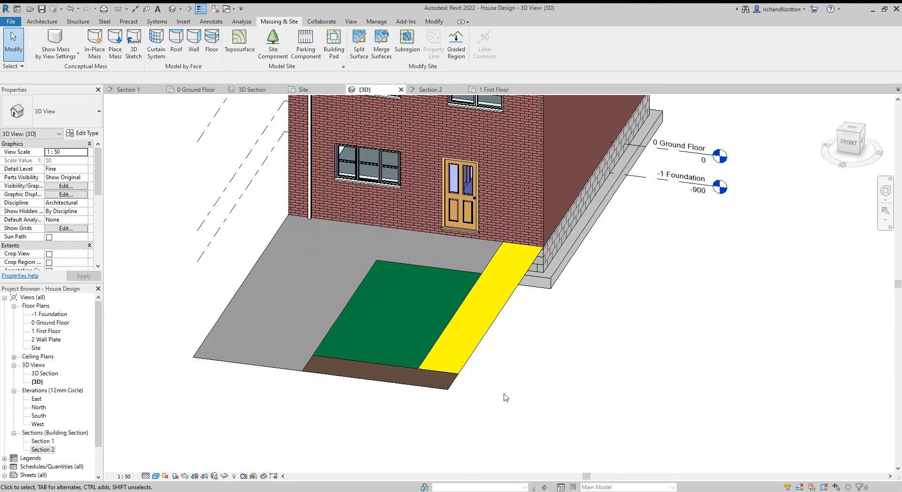
pyautogui.moveTo(408, 424)
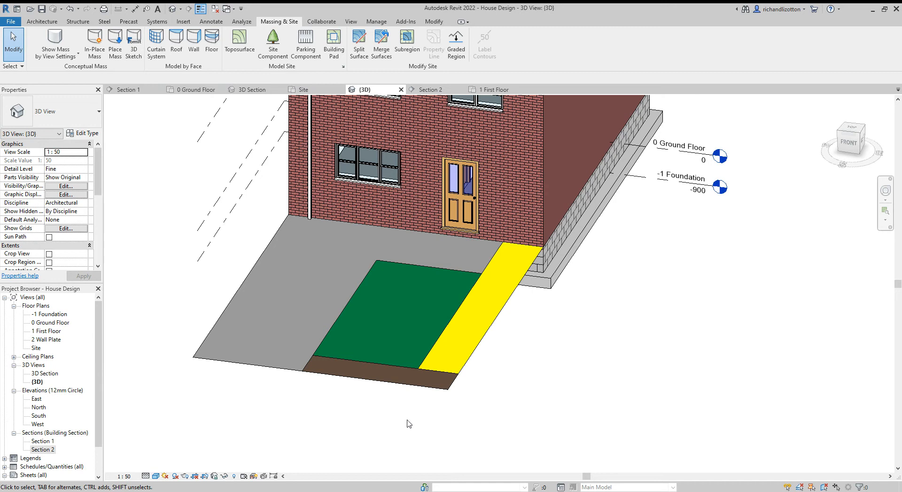
pyautogui.moveTo(314, 461)
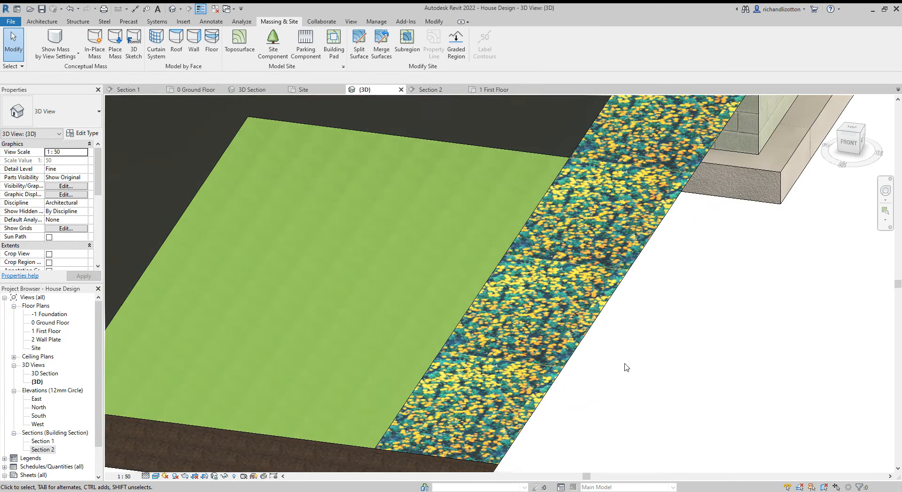
pyautogui.moveTo(266, 327)
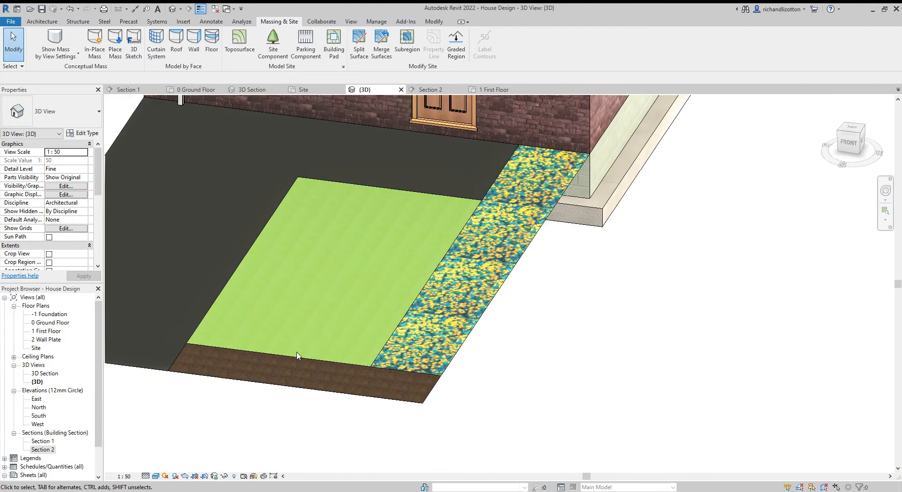
pyautogui.click(297, 356)
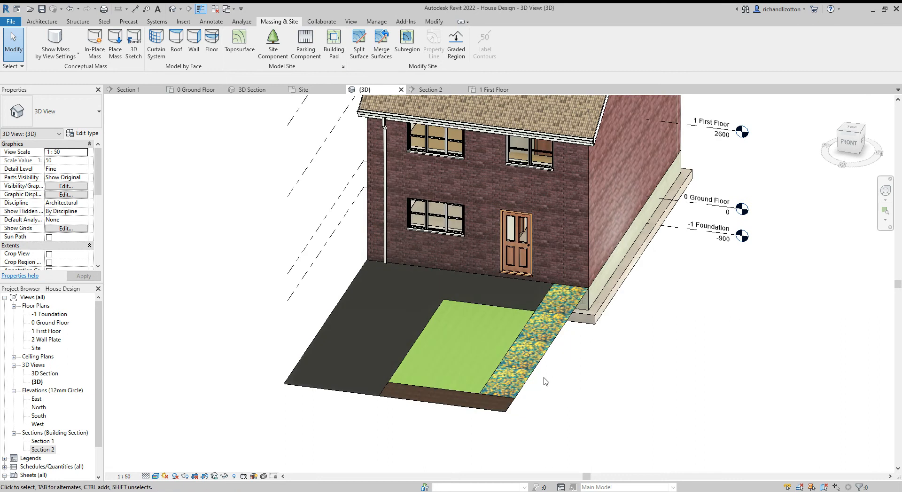
pyautogui.moveTo(244, 157)
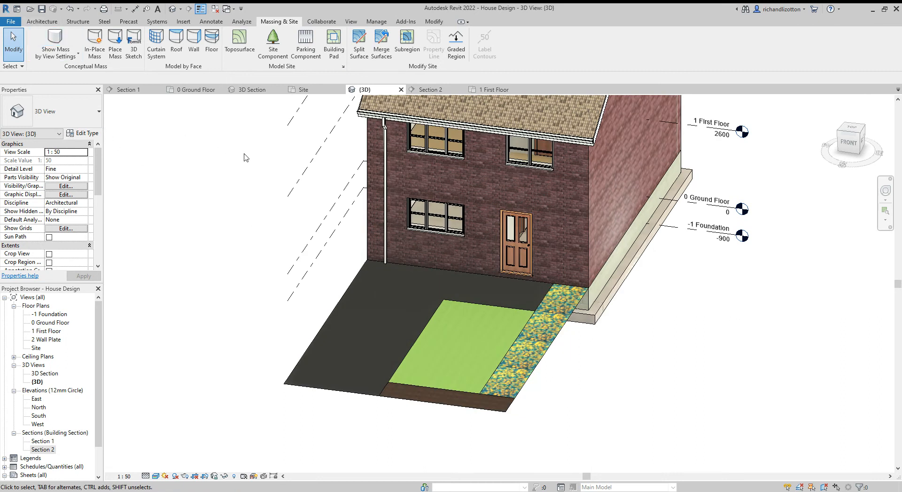
pyautogui.moveTo(136, 69)
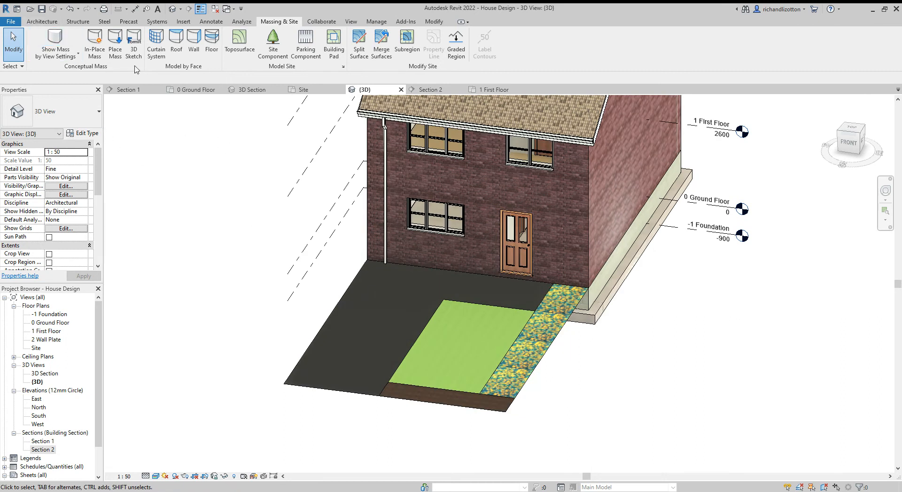
# Step: In Manage > Materials, set the Grass texture sample width to 1000 mm and apply
pyautogui.click(42, 21)
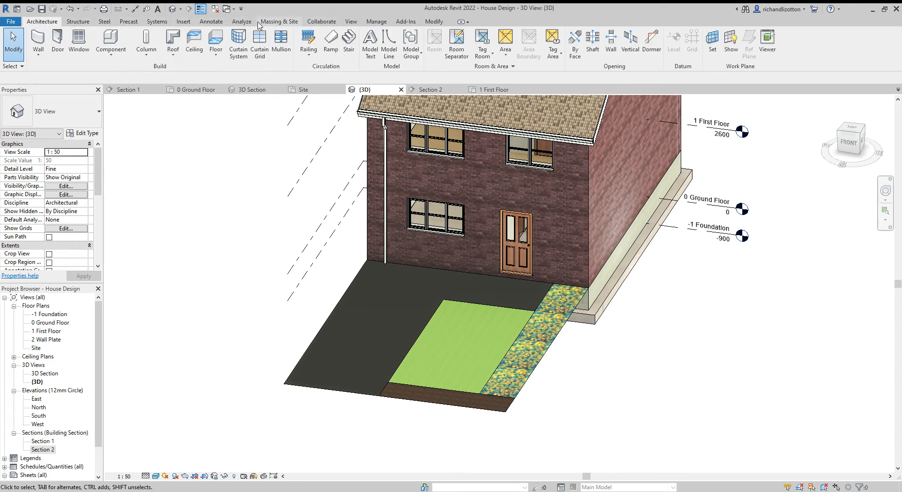
pyautogui.click(351, 22)
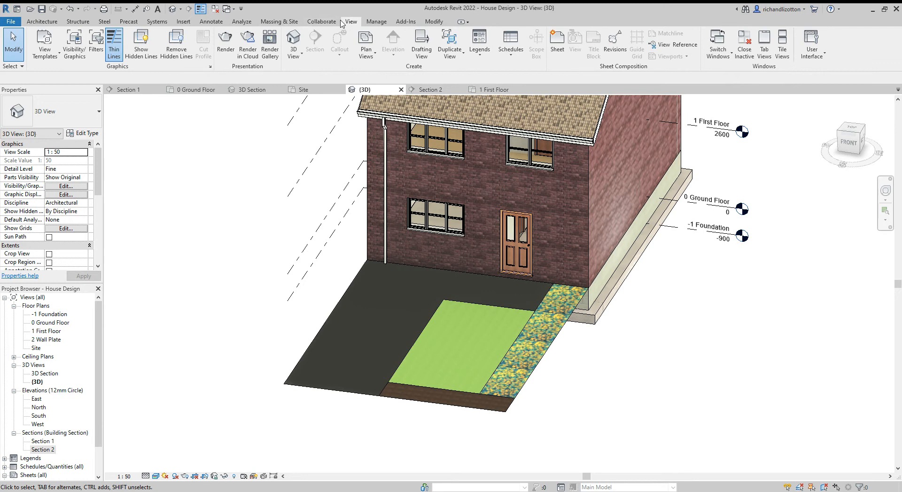
pyautogui.click(376, 21)
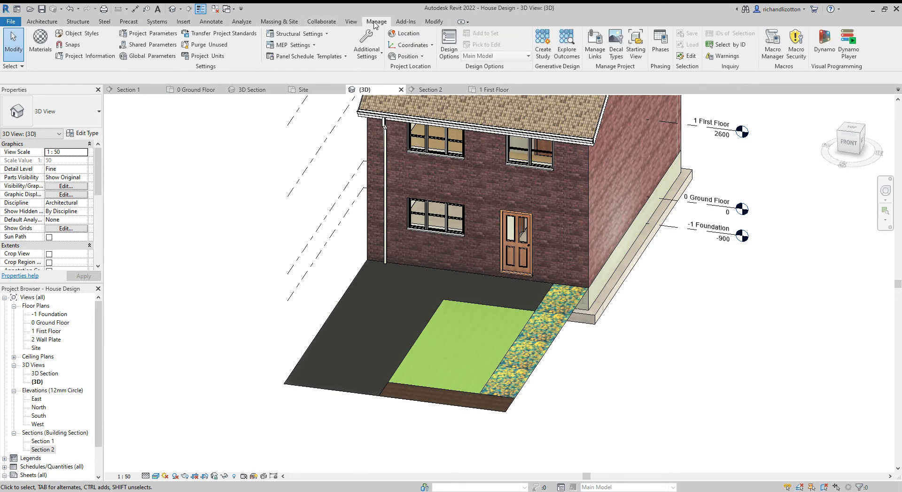
pyautogui.moveTo(18, 42)
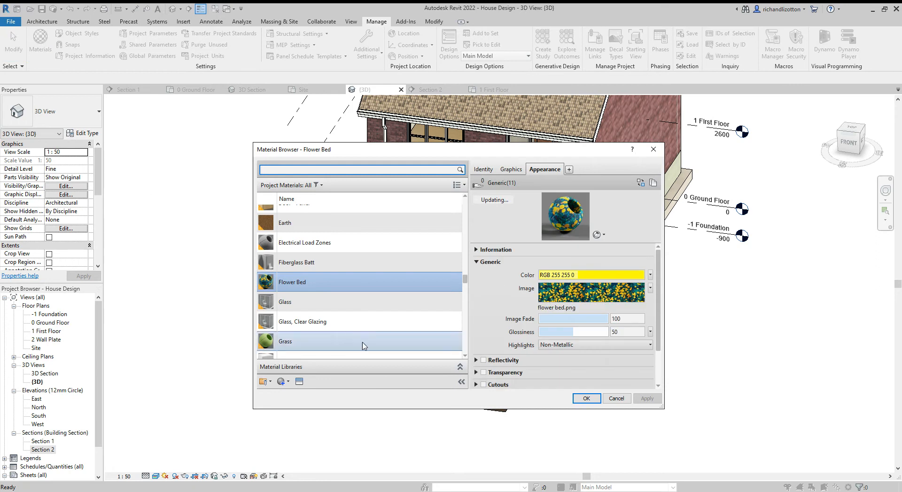
pyautogui.click(285, 340)
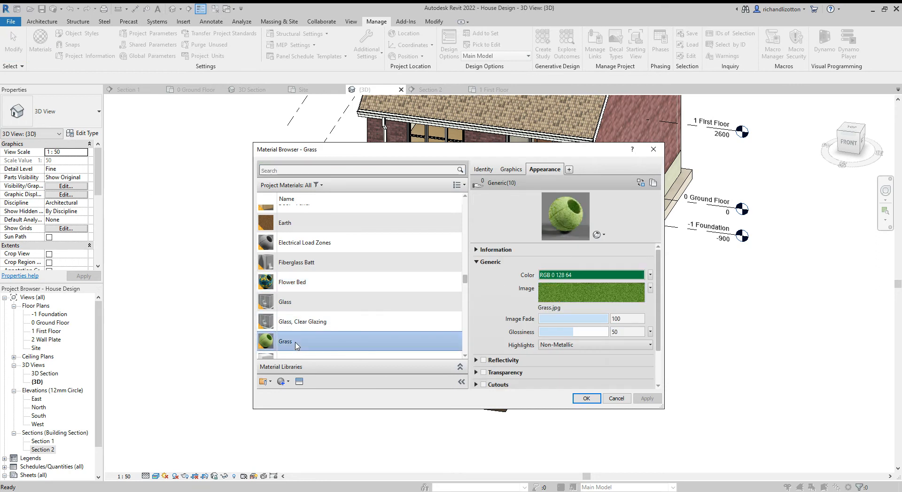
pyautogui.click(588, 292)
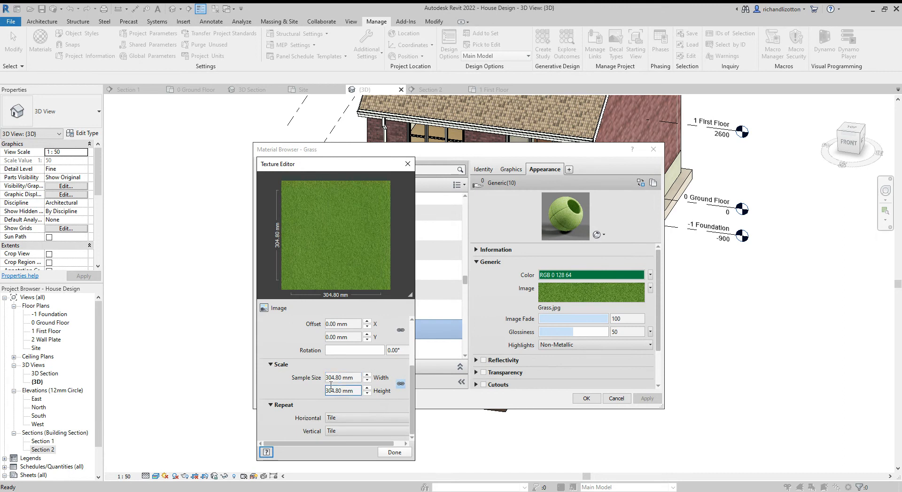
pyautogui.click(342, 376)
pyautogui.write('1000')
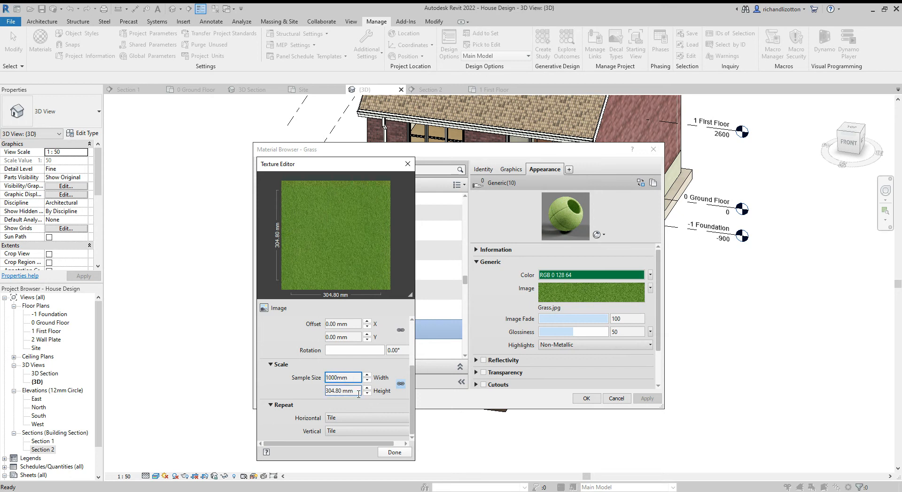
pyautogui.click(395, 452)
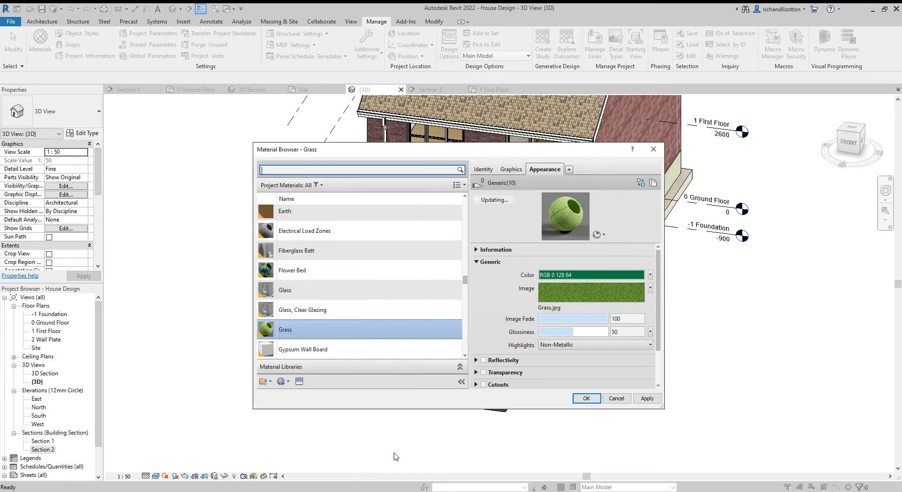
pyautogui.click(586, 398)
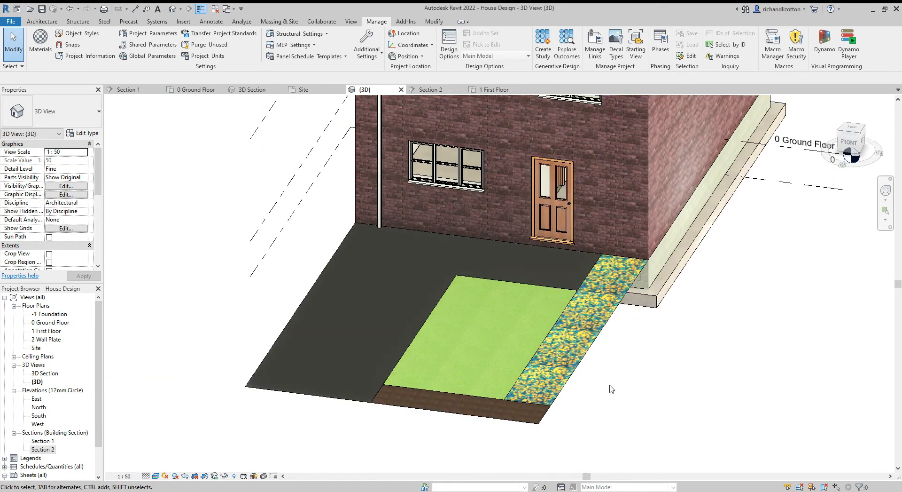
pyautogui.moveTo(471, 328)
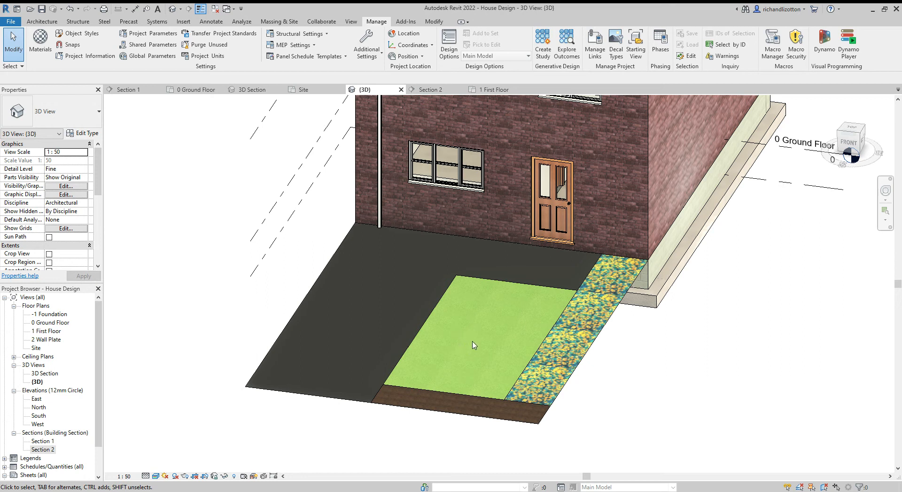
pyautogui.moveTo(471, 351)
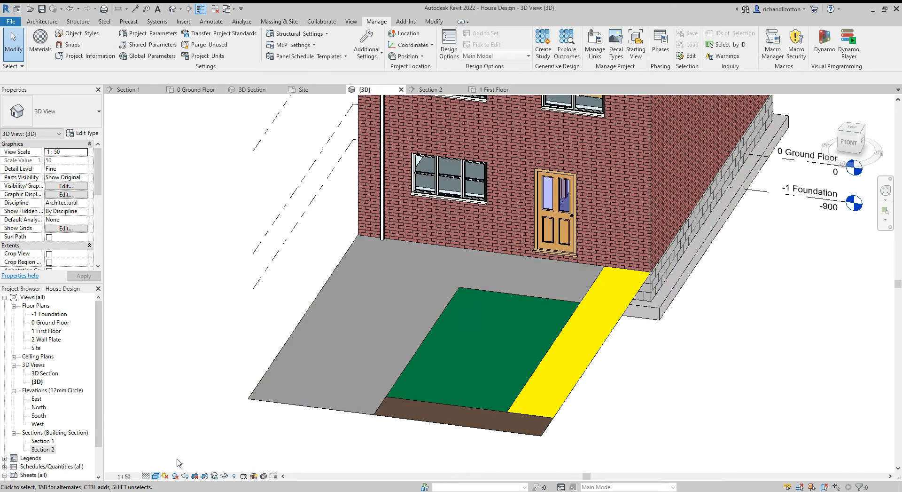
pyautogui.moveTo(659, 360)
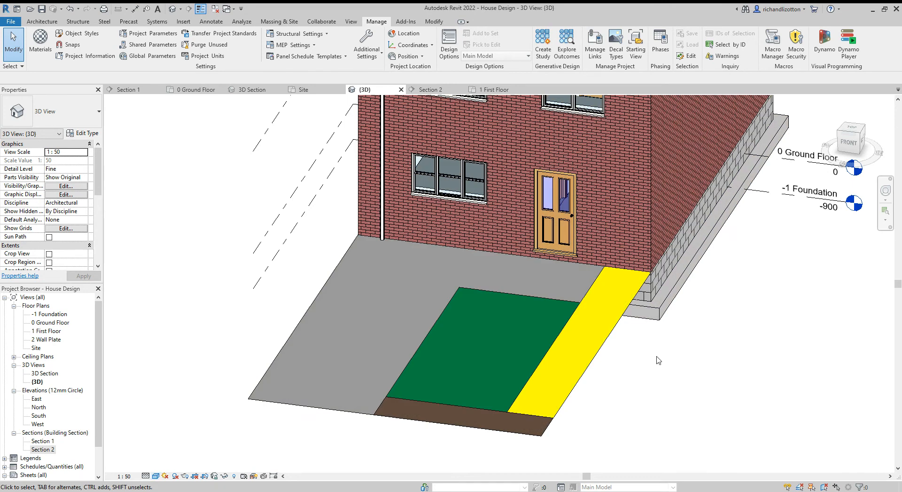
# Step: From the Site plan, load Planting_RPC_Shrub from the UK Planting library as a site component
pyautogui.click(303, 89)
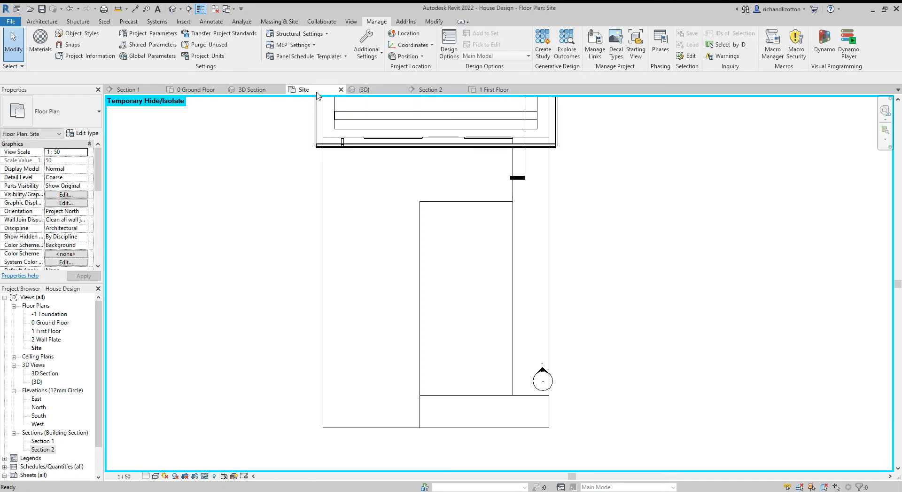
pyautogui.click(279, 21)
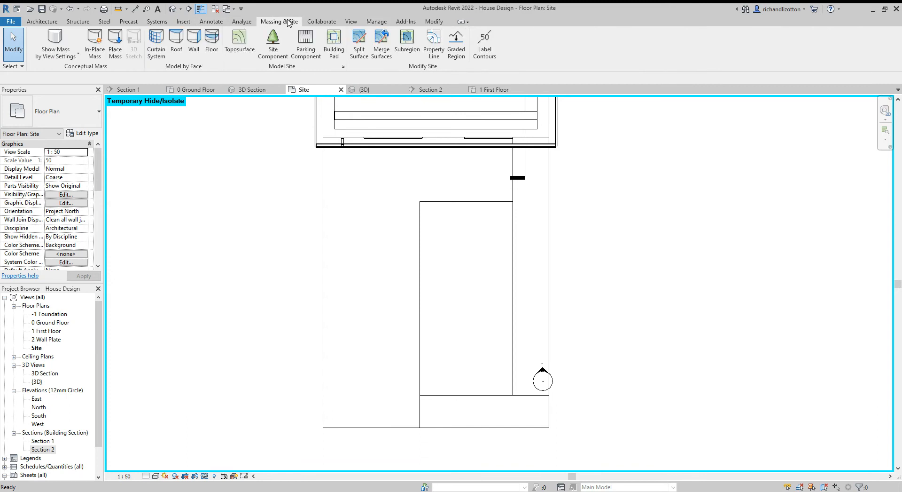
pyautogui.moveTo(273, 43)
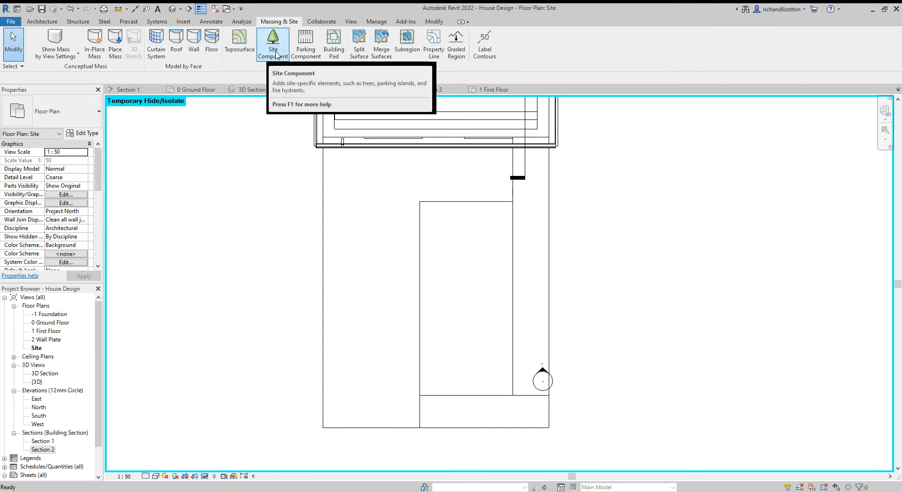
pyautogui.click(274, 43)
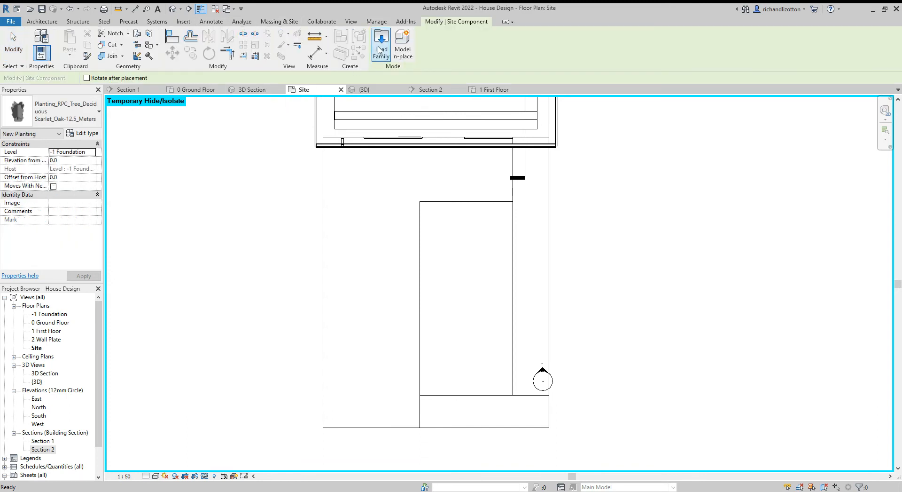
pyautogui.click(381, 43)
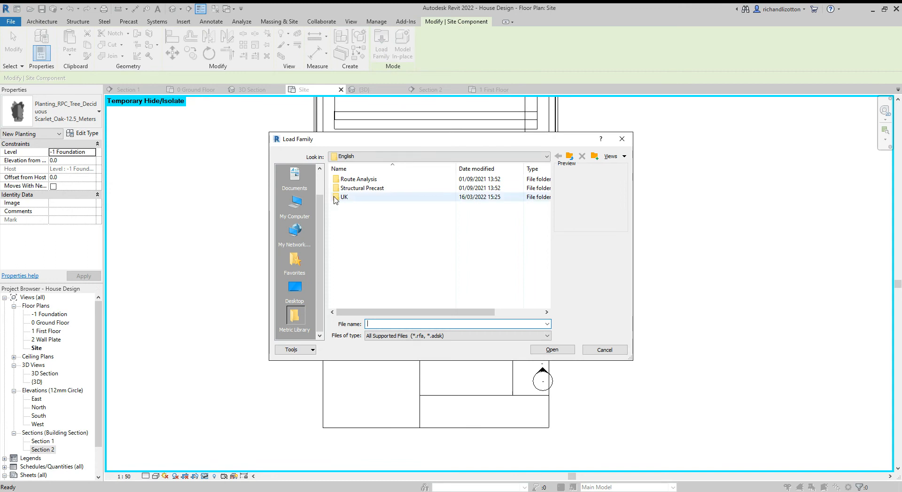
pyautogui.doubleClick(343, 197)
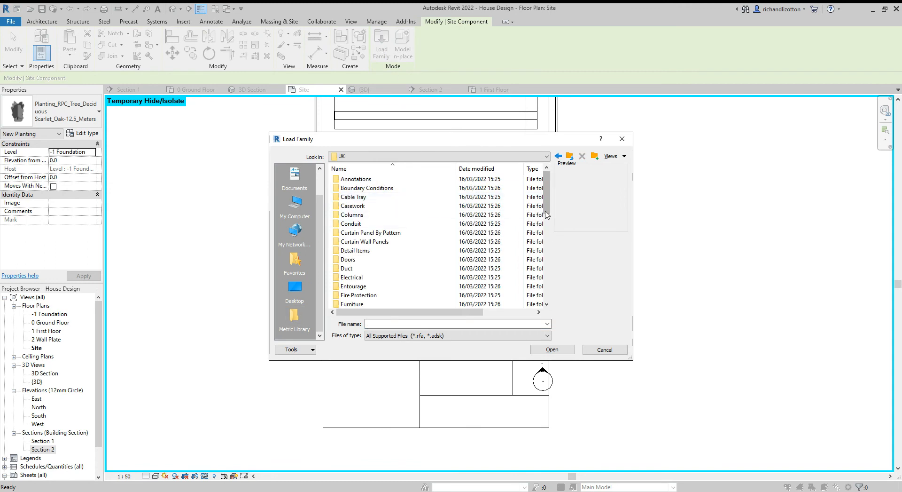
pyautogui.scroll(-3)
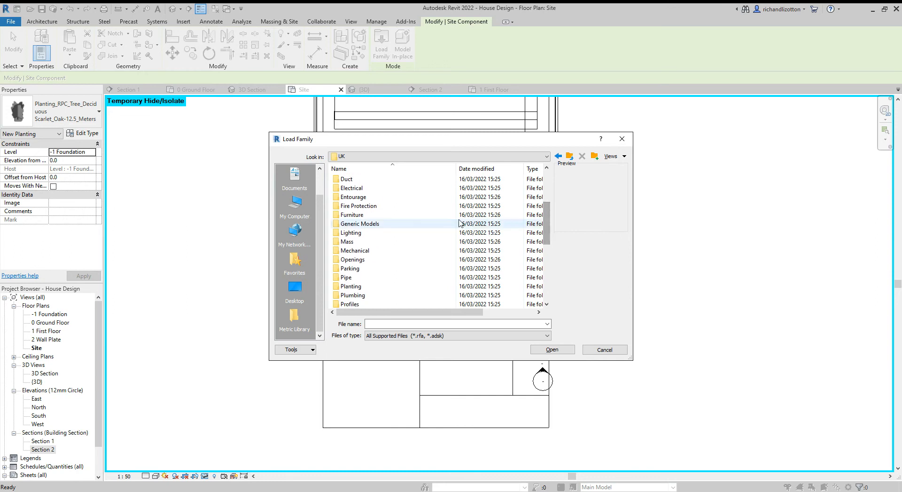
pyautogui.click(351, 215)
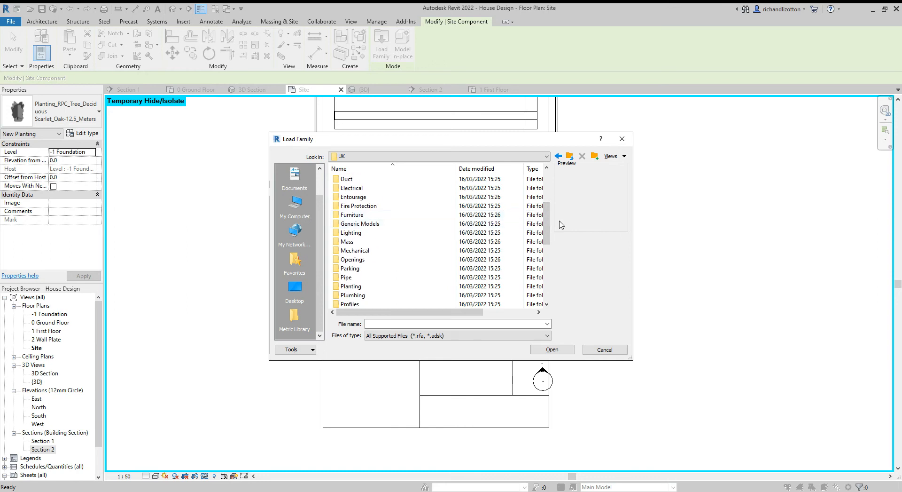
pyautogui.scroll(-3)
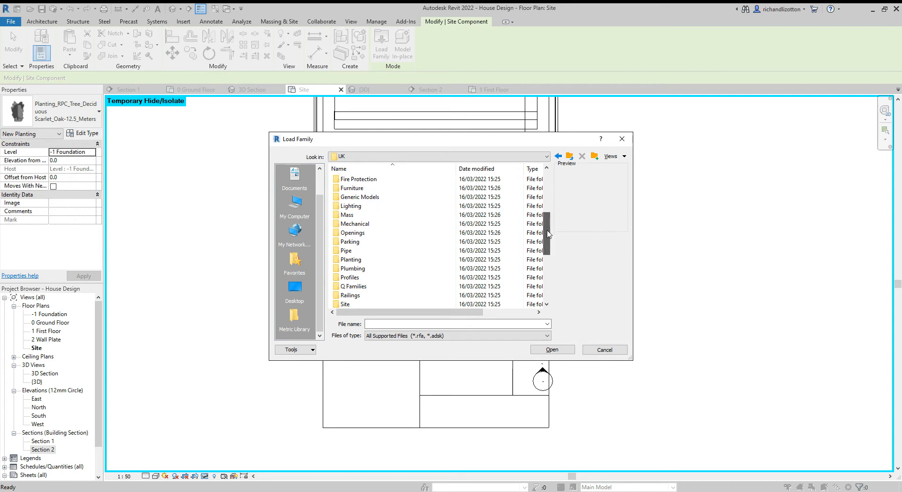
pyautogui.scroll(-3)
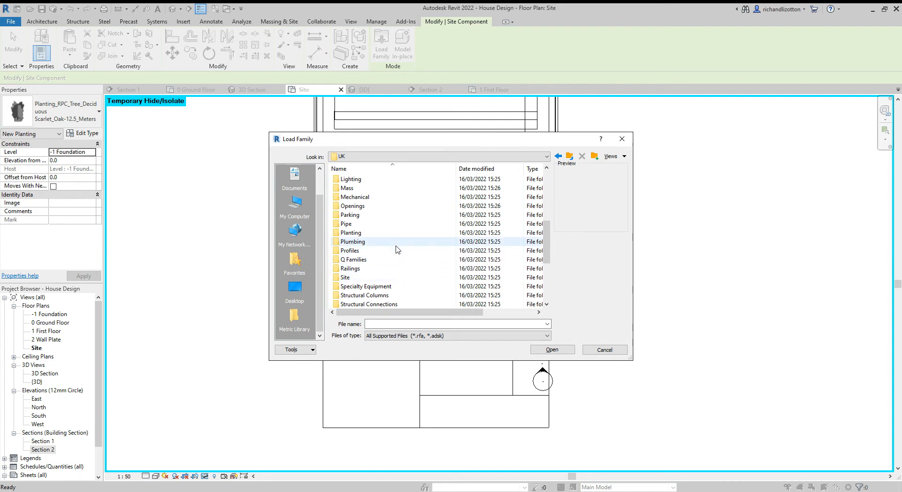
pyautogui.doubleClick(350, 232)
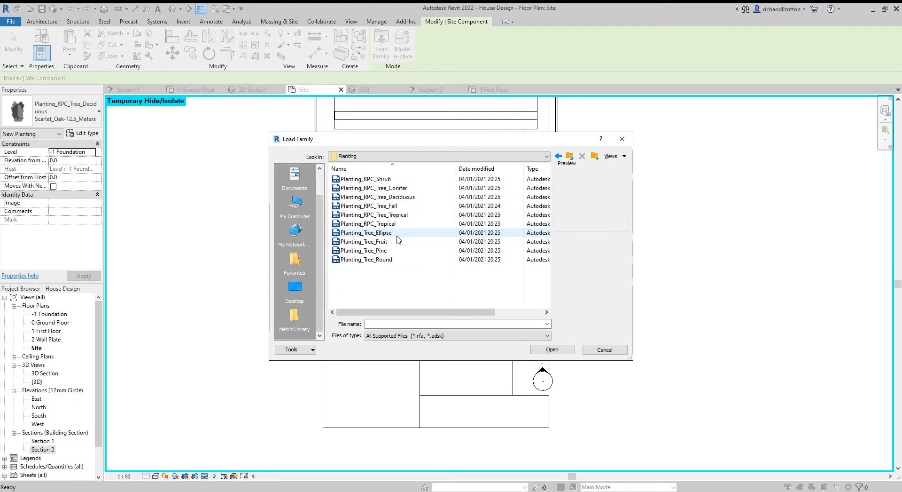
pyautogui.click(364, 179)
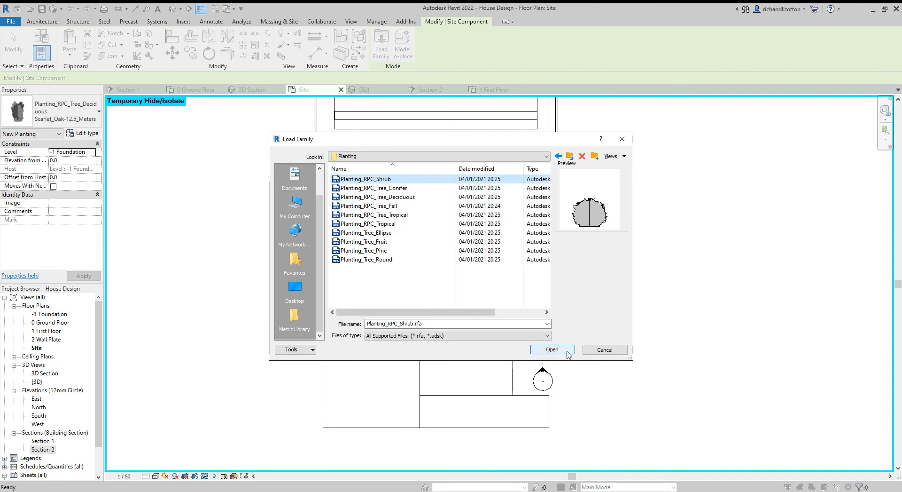
pyautogui.click(551, 350)
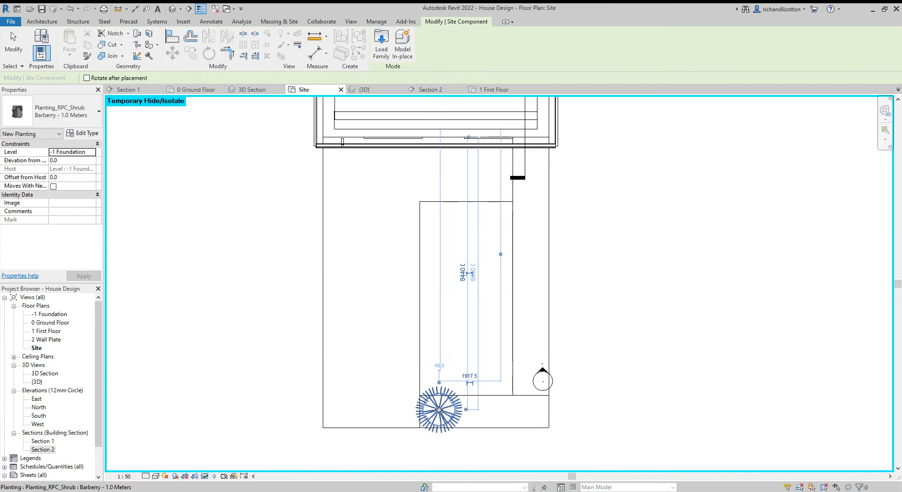
# Step: Place another Barberry shrub along the bottom edge and select the leftmost shrub
pyautogui.click(476, 409)
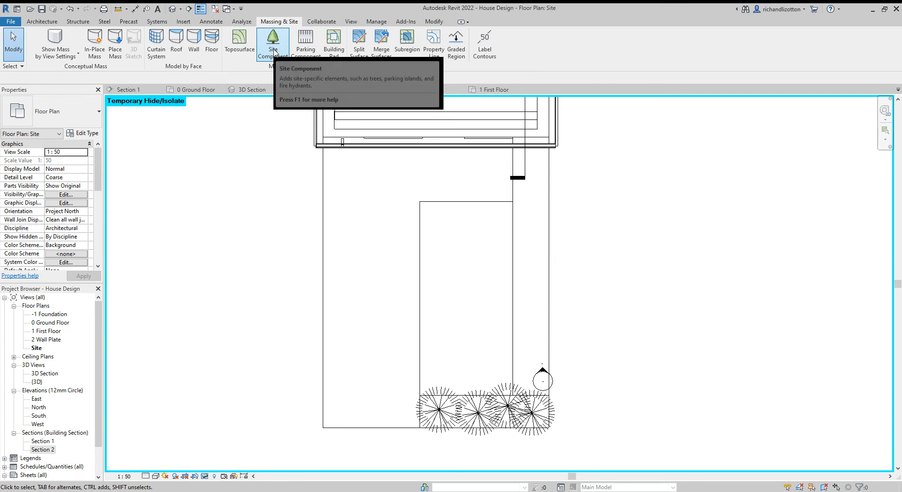
pyautogui.click(440, 409)
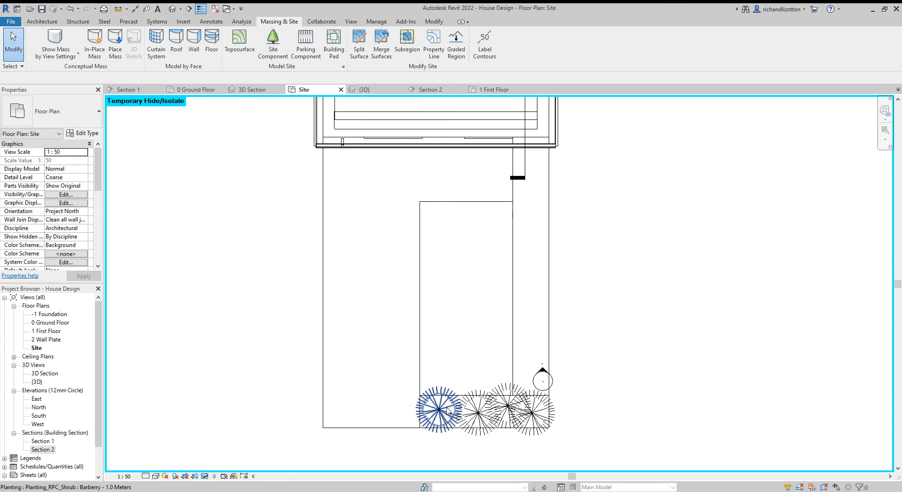
pyautogui.click(440, 410)
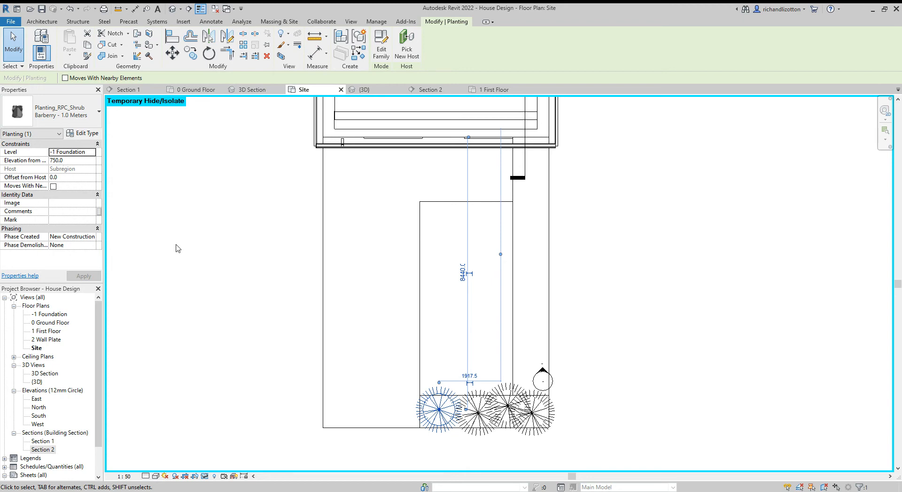
pyautogui.moveTo(441, 448)
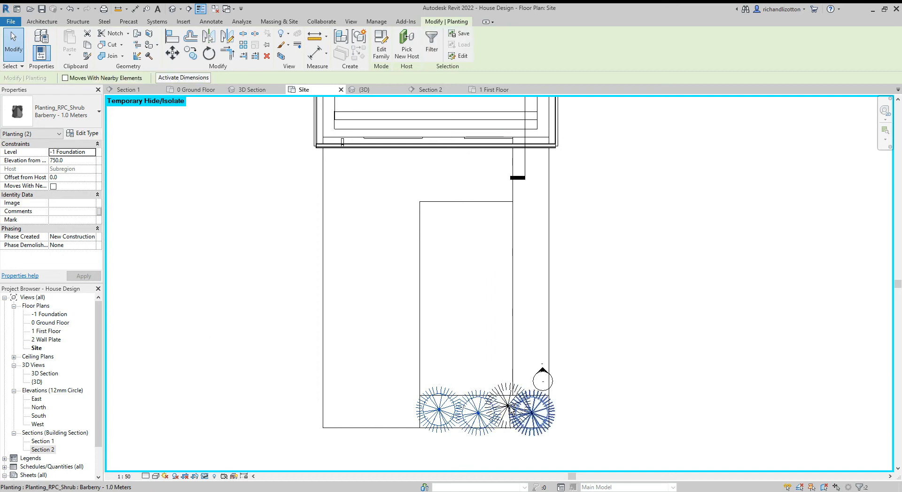
# Step: Add the other shrubs to the selection and change their Level in Properties
pyautogui.click(534, 413)
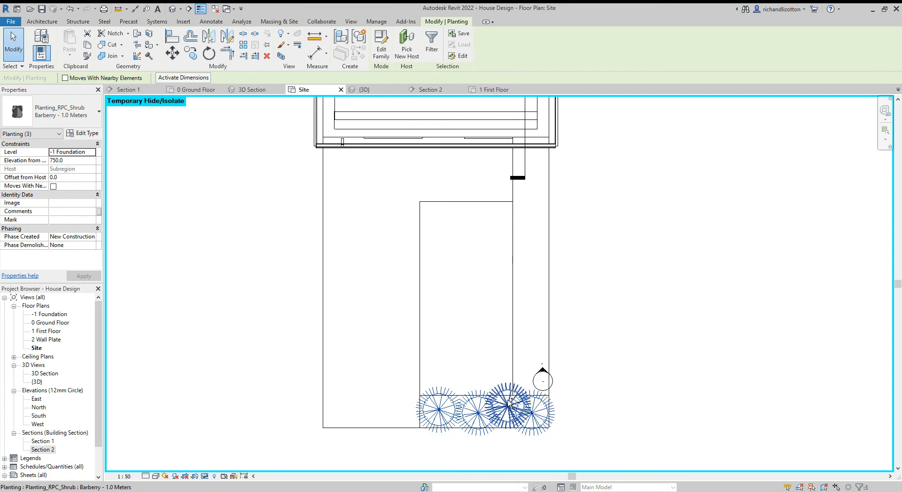
pyautogui.click(438, 409)
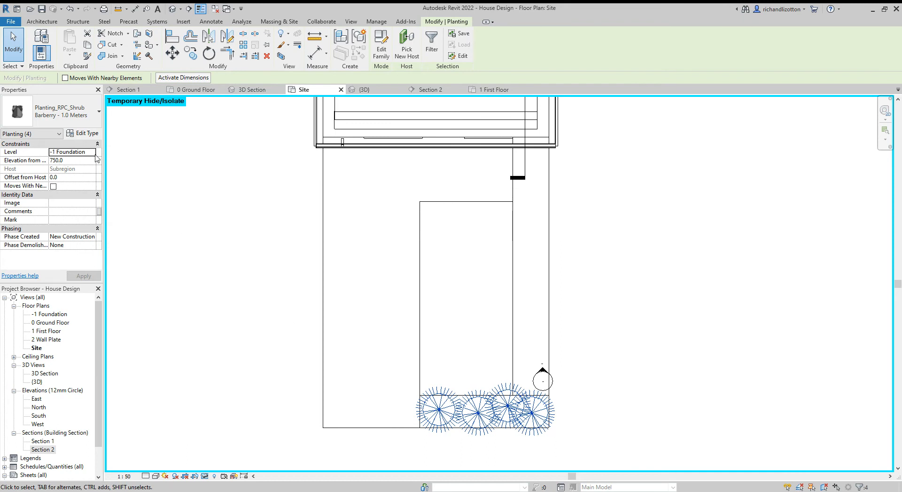
pyautogui.click(72, 151)
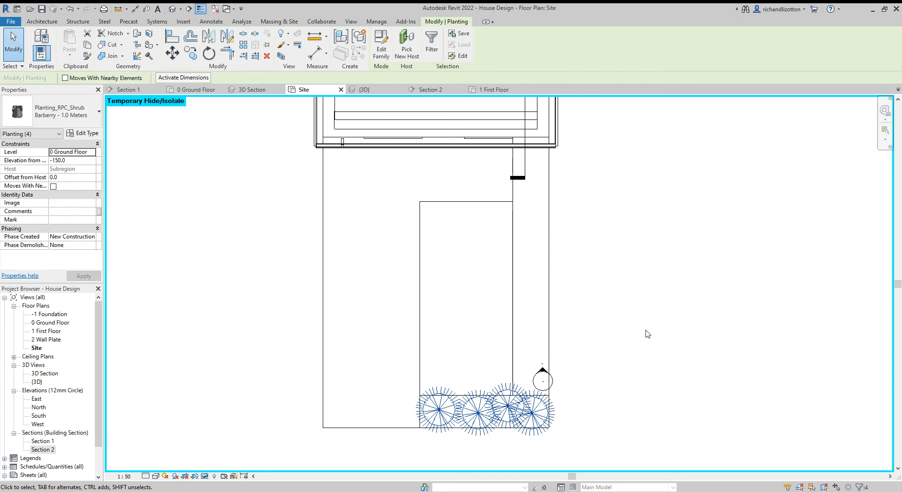
pyautogui.moveTo(272, 254)
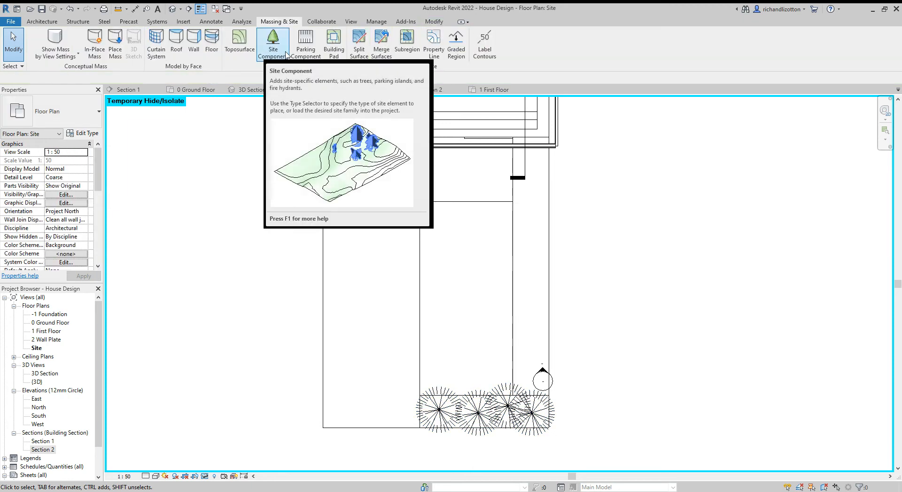
# Step: Browse UK > Site > Accessories and load Site_Park_Bench.rfa as a site component
pyautogui.click(272, 43)
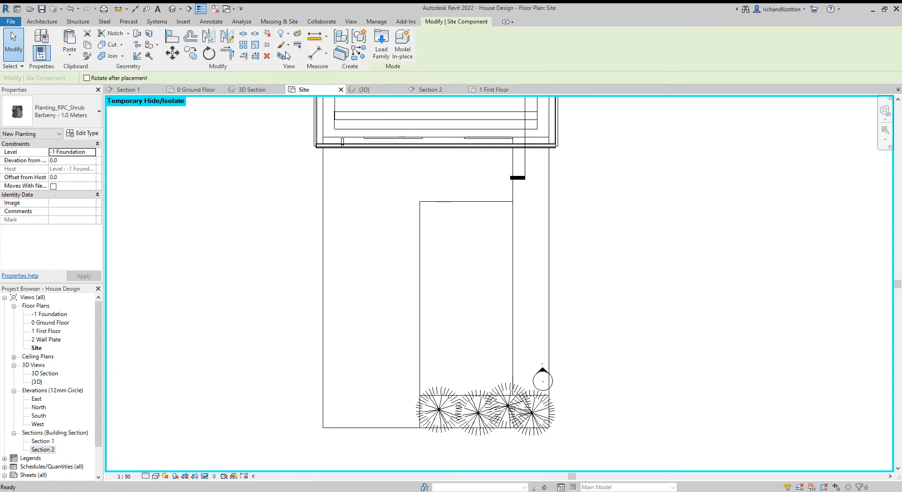
pyautogui.click(381, 44)
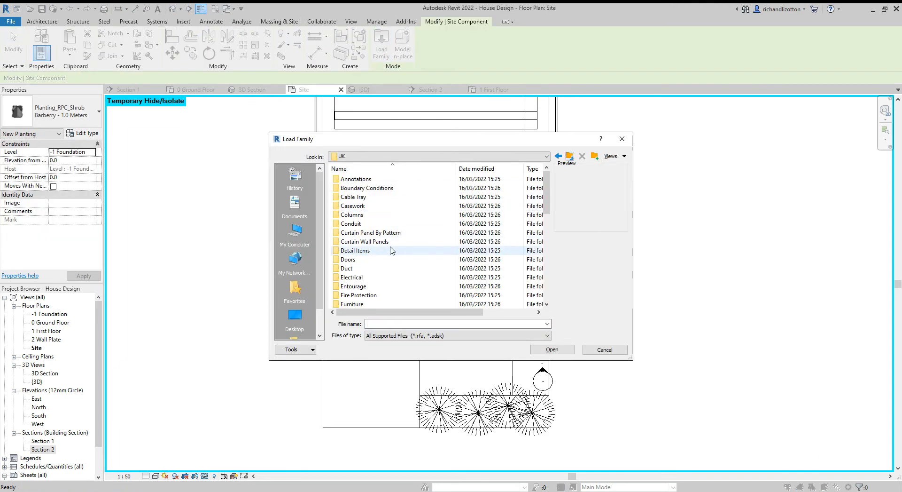
pyautogui.scroll(-3)
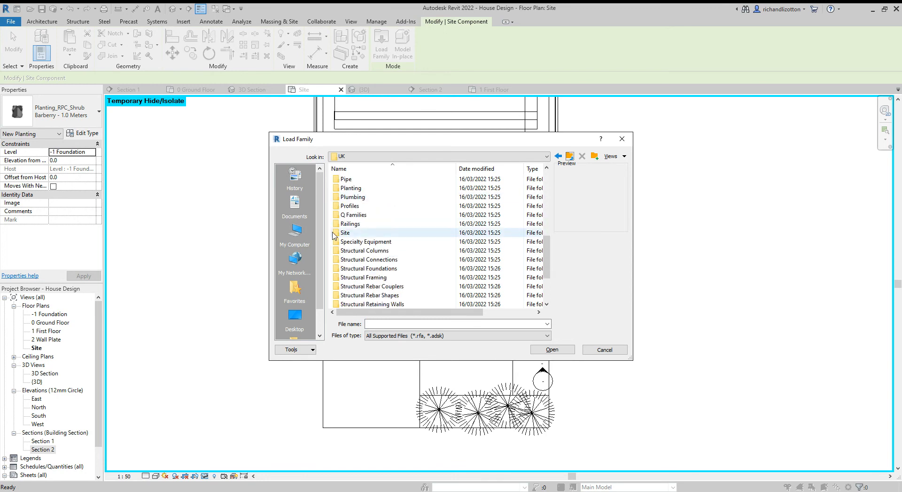
pyautogui.doubleClick(345, 232)
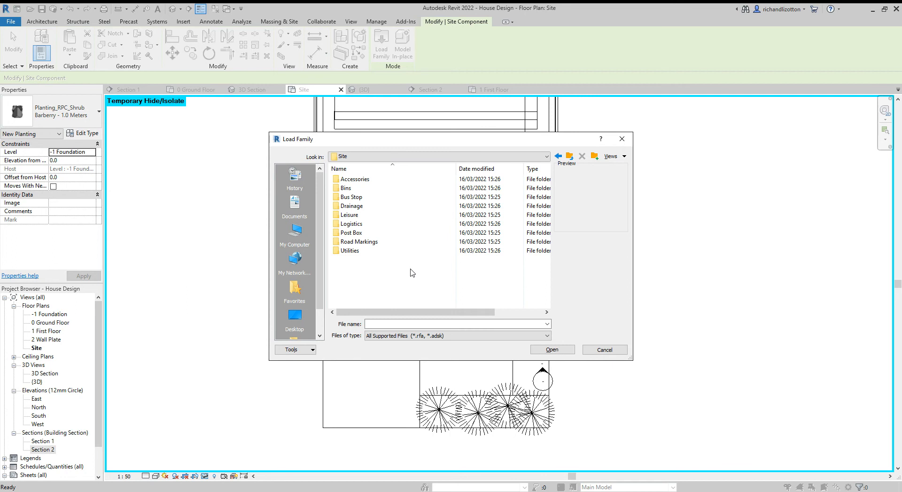
pyautogui.doubleClick(354, 179)
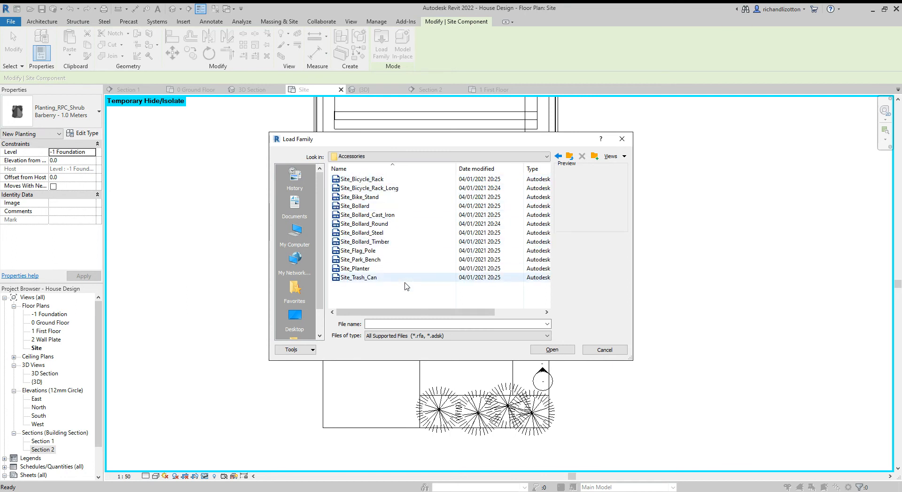
pyautogui.click(354, 268)
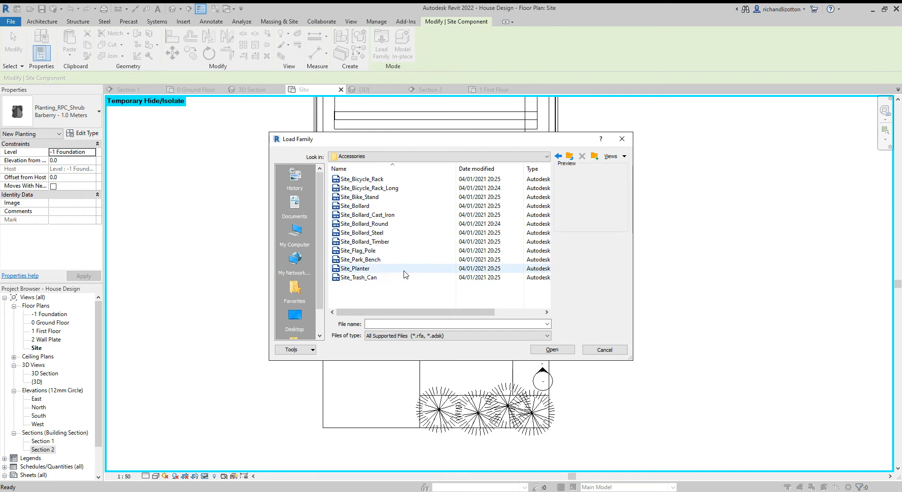
pyautogui.click(355, 268)
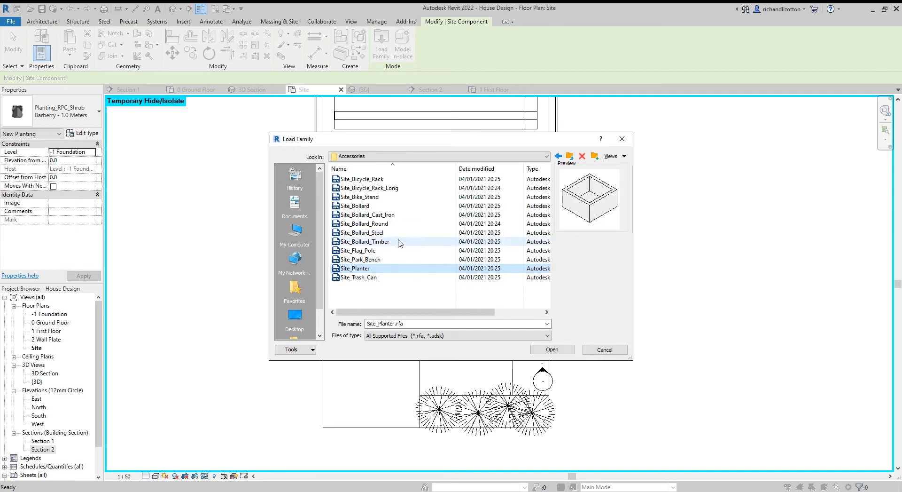
pyautogui.moveTo(443, 214)
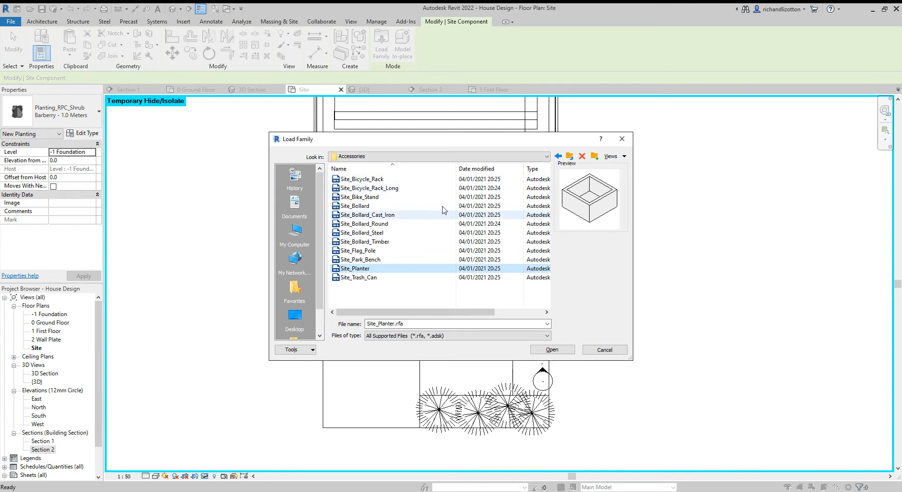
pyautogui.click(359, 260)
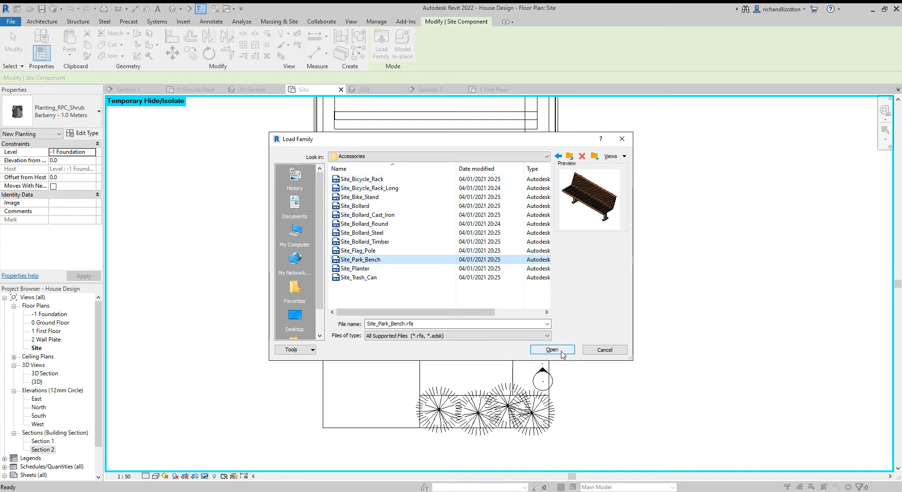
pyautogui.click(551, 349)
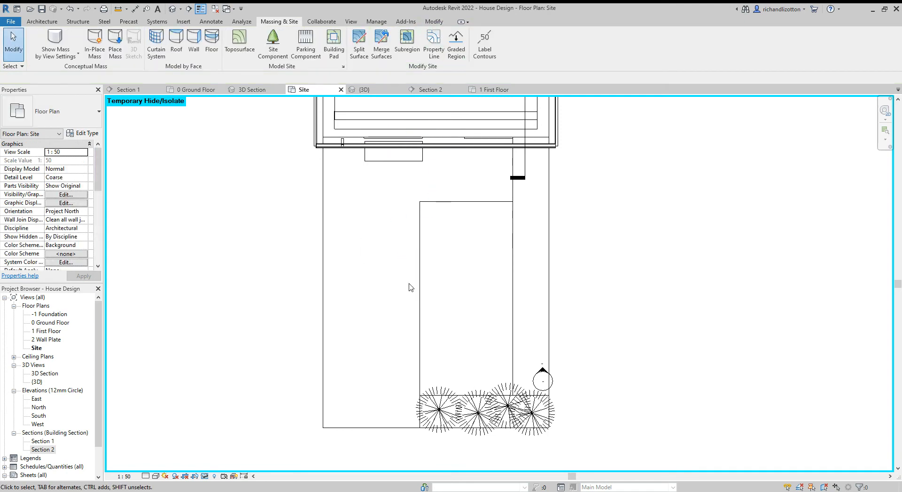
pyautogui.moveTo(403, 131)
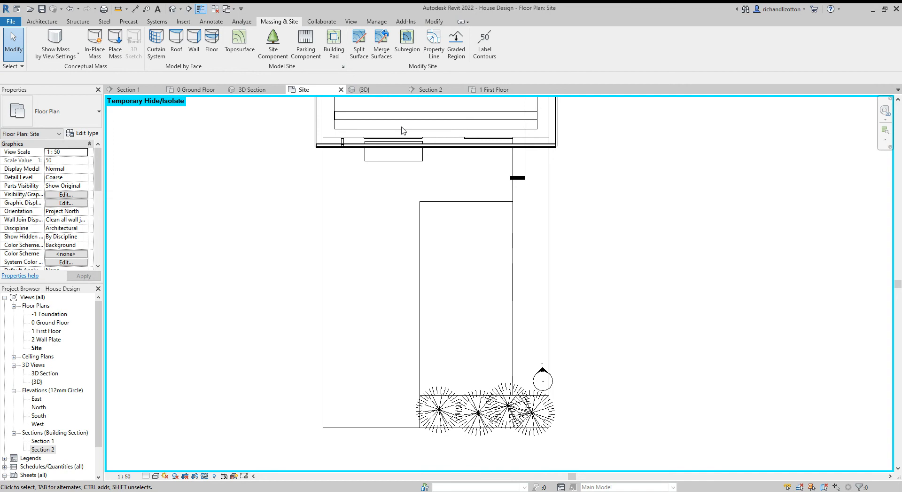
pyautogui.moveTo(400, 167)
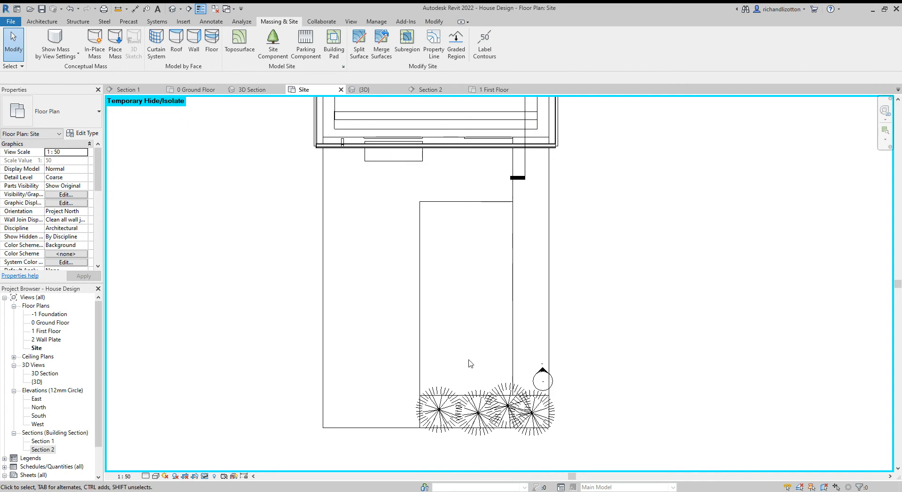
# Step: Place the park bench just below the house's front wall in the Site plan
pyautogui.click(365, 89)
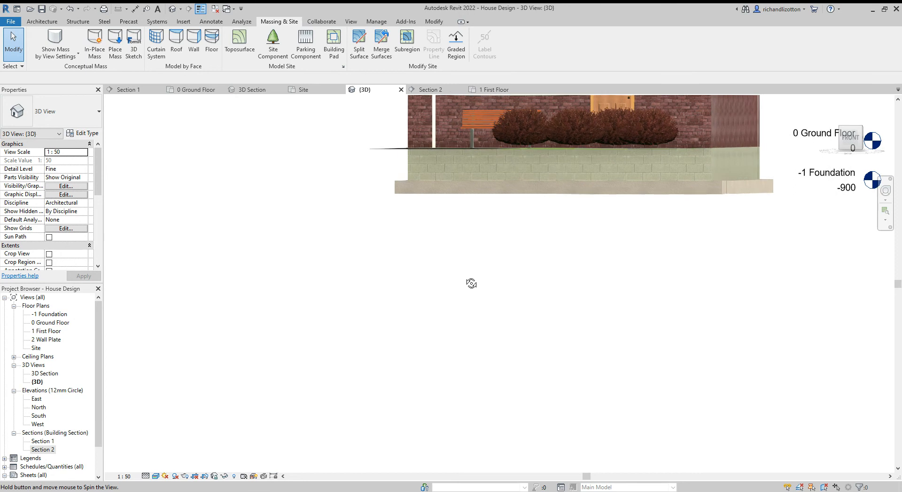
# Step: Orbit the 3D view toward the front garden and select a Barberry shrub
pyautogui.moveTo(471, 283); pyautogui.dragTo(485, 284)
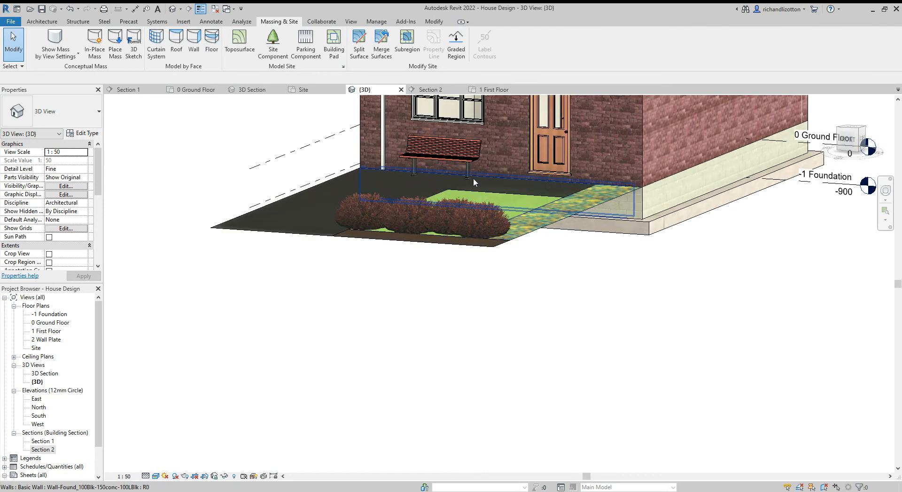
pyautogui.click(454, 218)
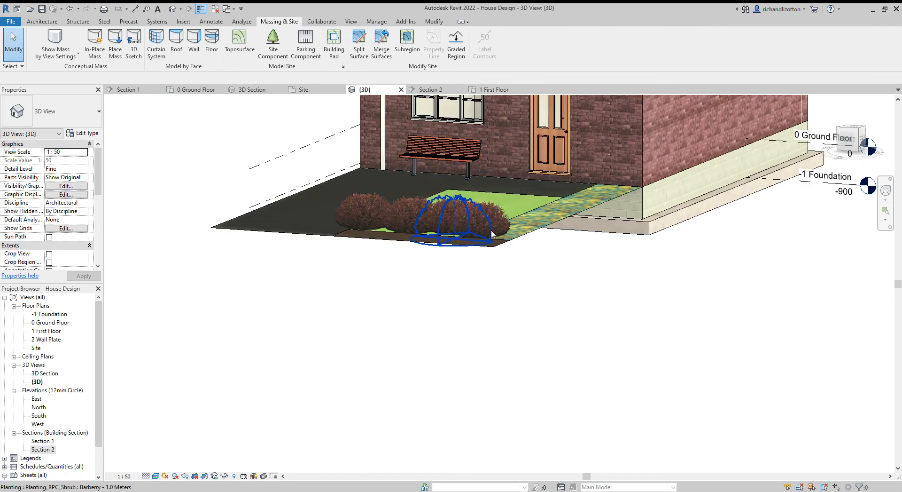
pyautogui.click(474, 225)
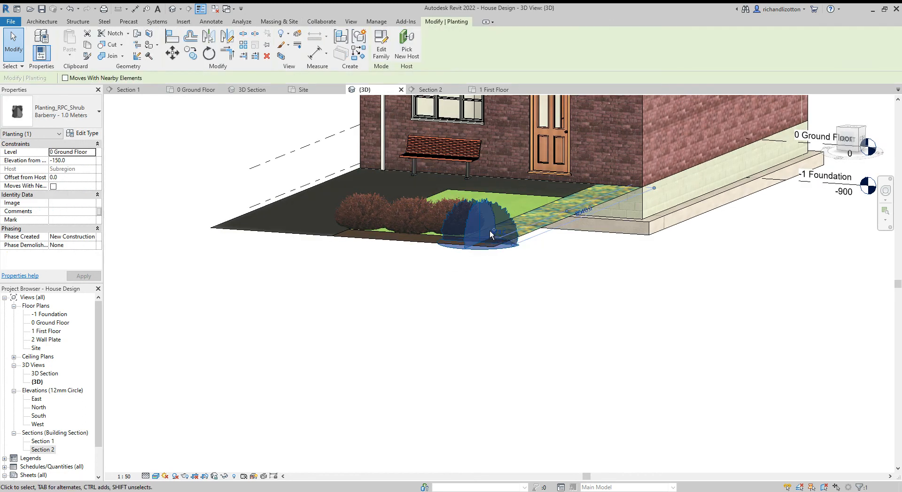
pyautogui.click(406, 207)
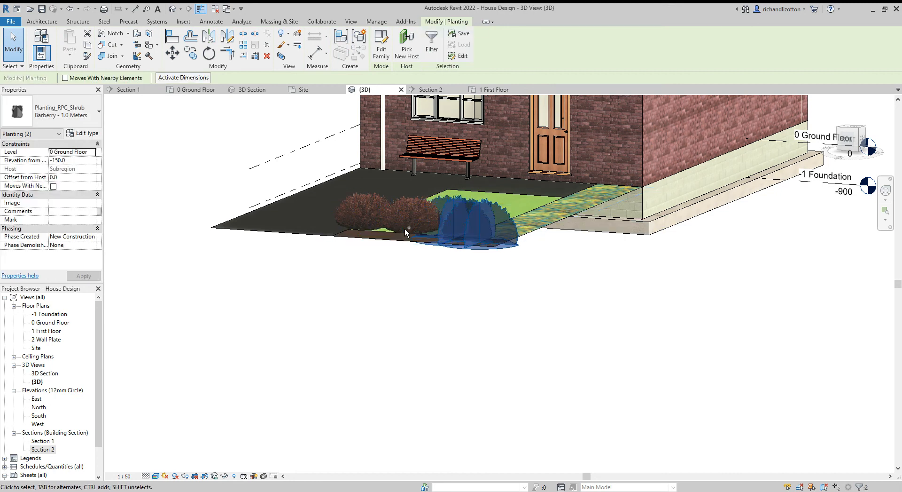
pyautogui.click(403, 213)
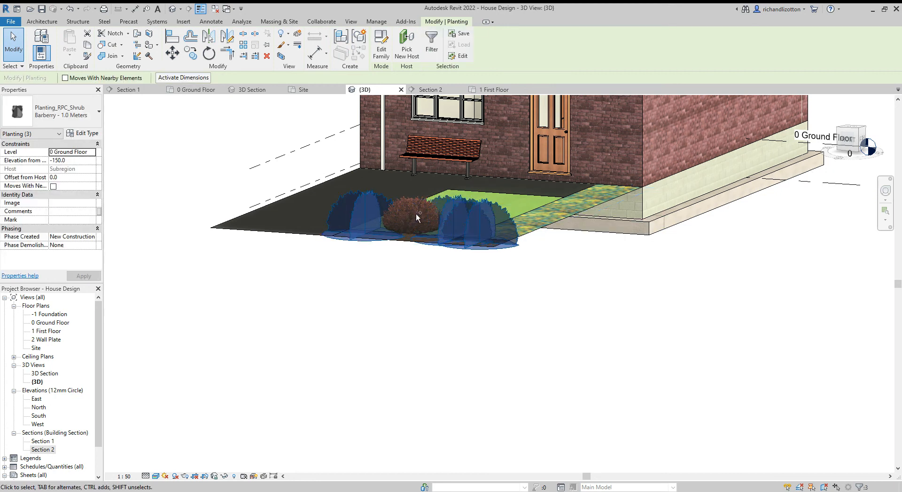
pyautogui.click(414, 215)
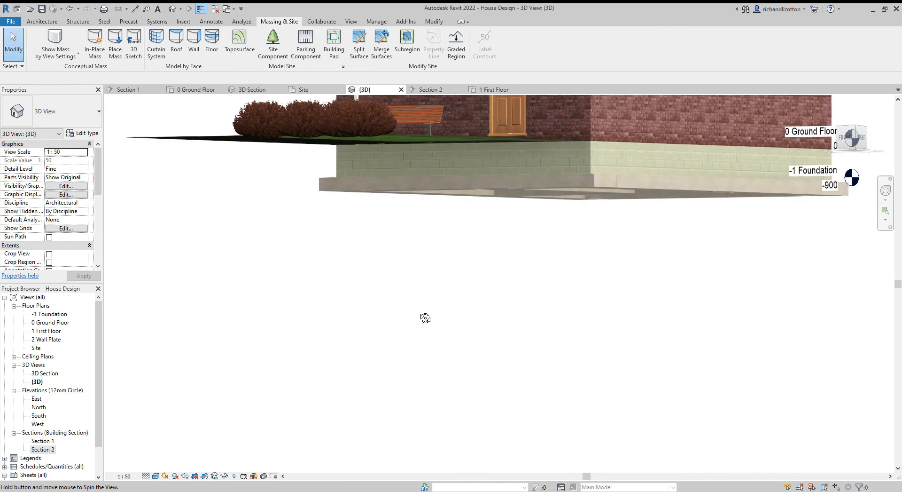
pyautogui.moveTo(425, 319); pyautogui.dragTo(439, 398)
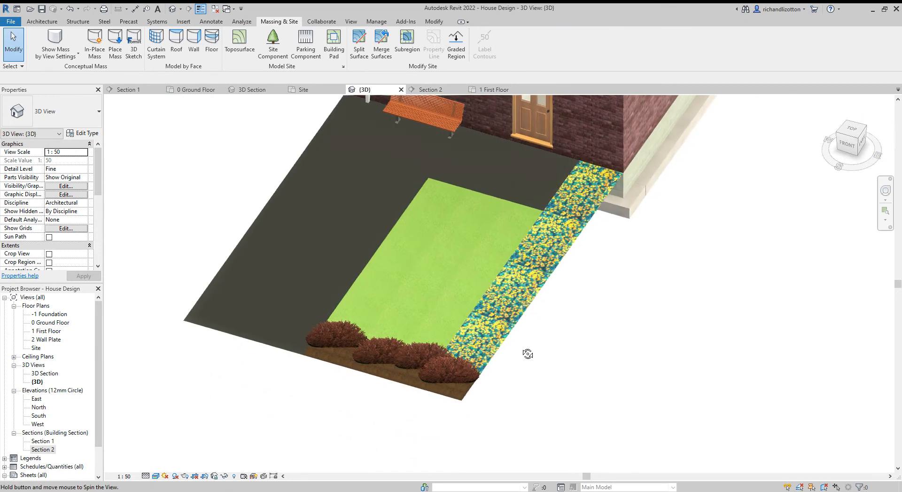
pyautogui.moveTo(527, 354); pyautogui.dragTo(556, 389)
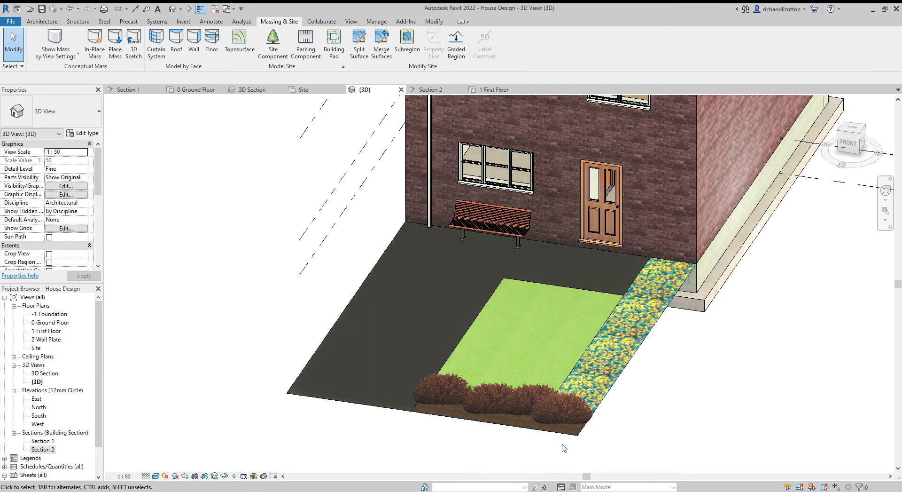
pyautogui.moveTo(595, 454)
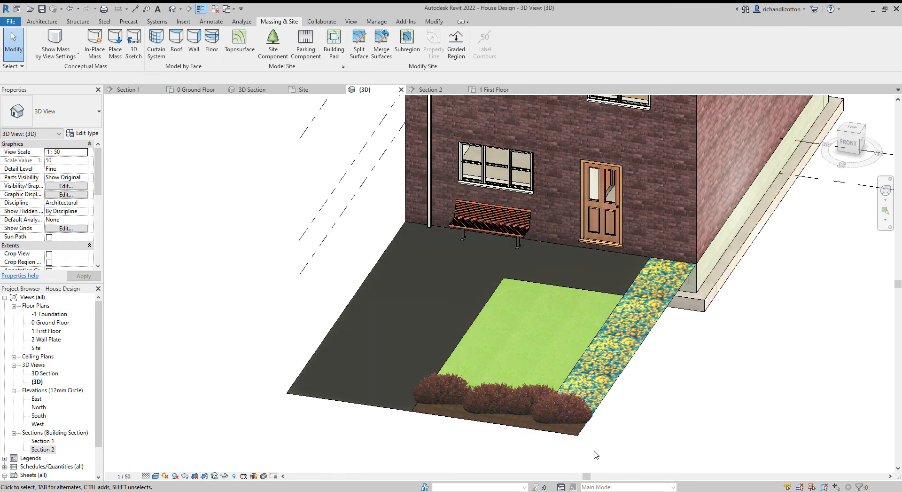
pyautogui.click(302, 90)
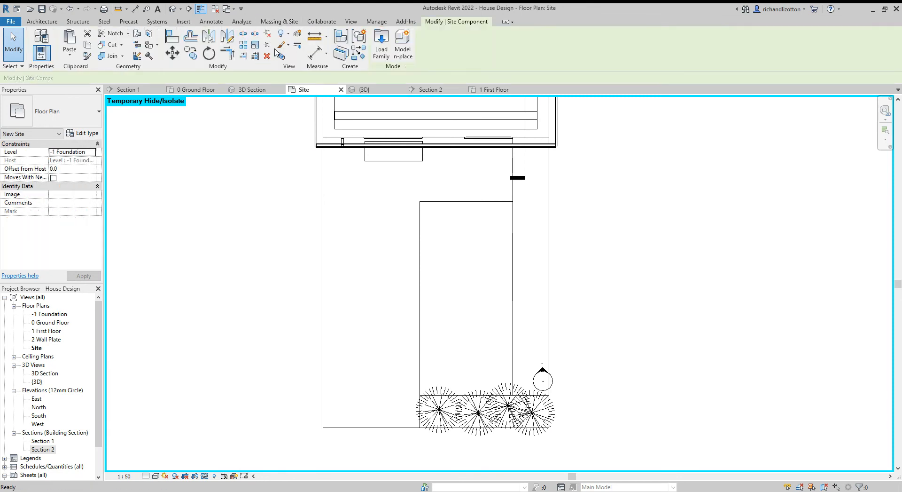
# Step: Load Site_Bollard_Timber from Accessories and place a bollard at the shrub bed's right corner
pyautogui.click(381, 43)
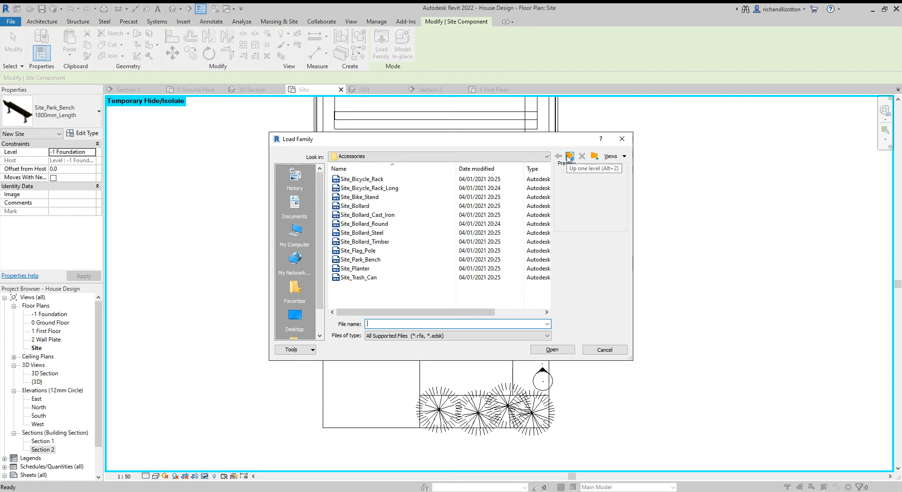
pyautogui.click(364, 223)
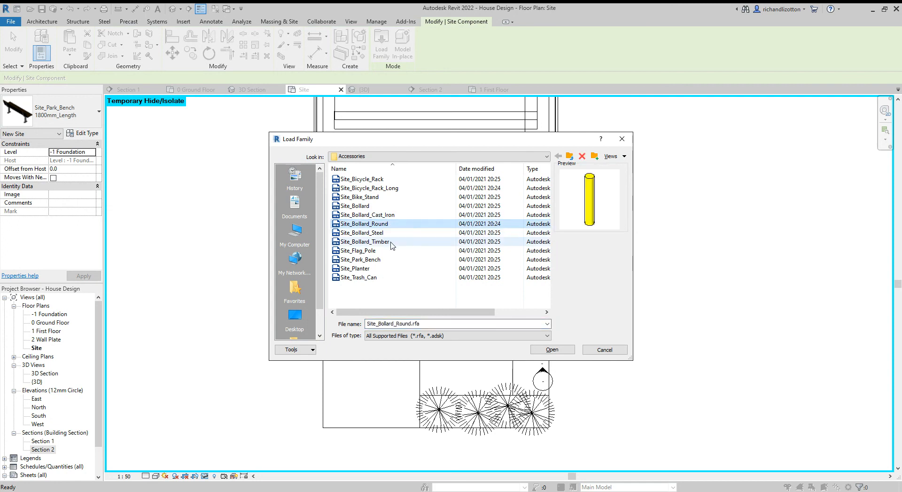
pyautogui.click(364, 241)
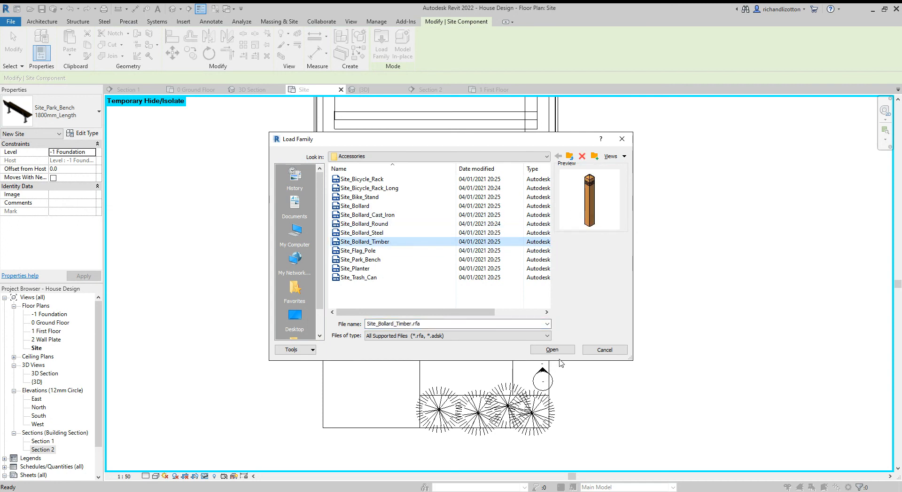
pyautogui.click(552, 349)
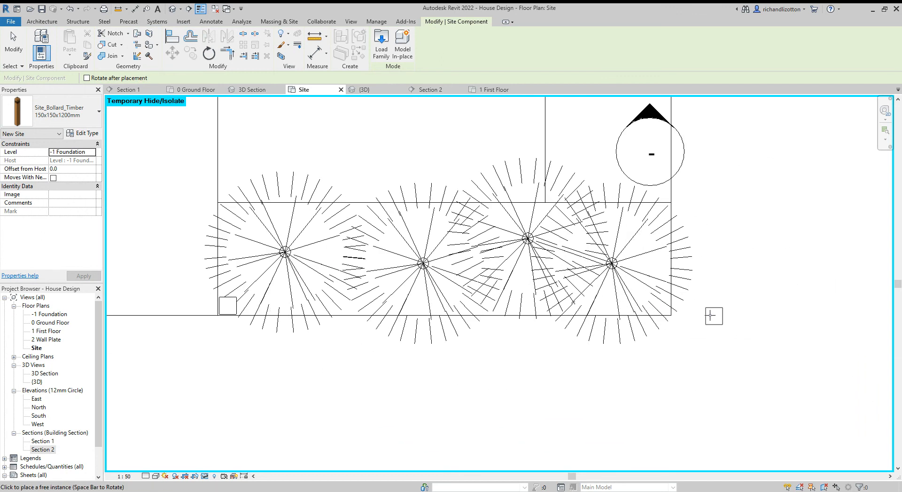
pyautogui.click(661, 305)
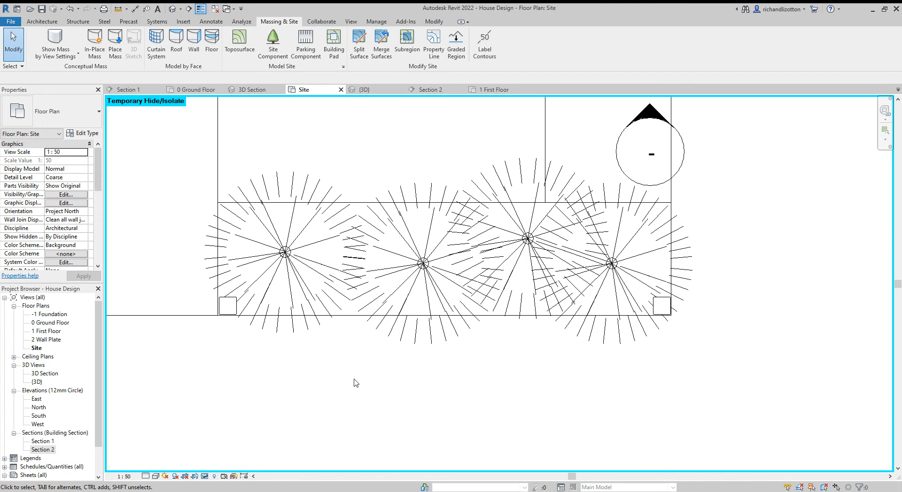
pyautogui.click(227, 305)
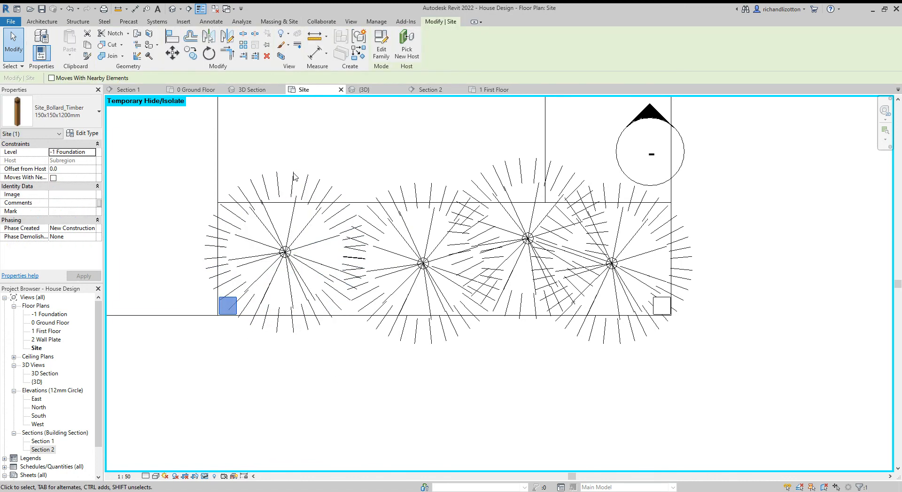
pyautogui.moveTo(314, 42)
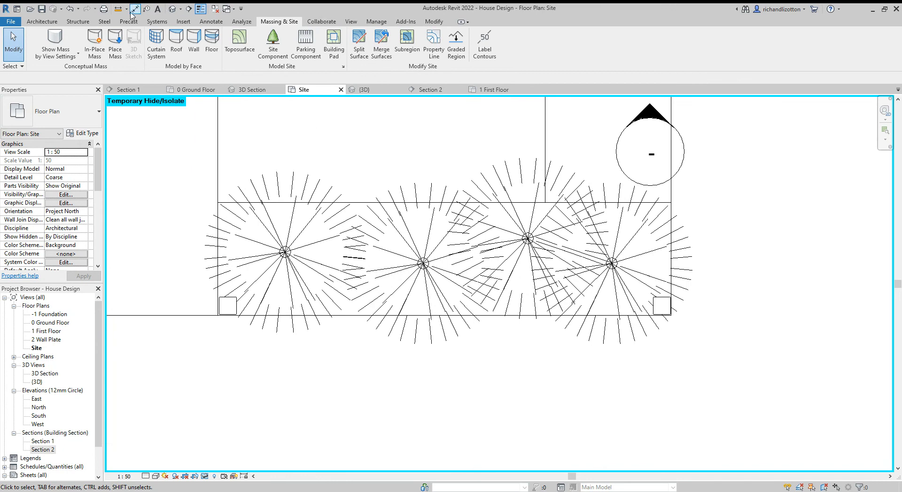
pyautogui.click(117, 8)
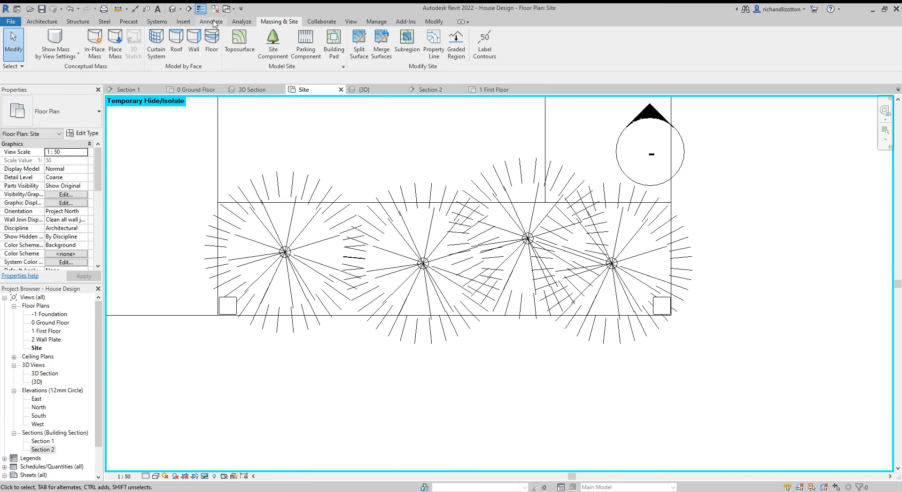
pyautogui.moveTo(305, 43)
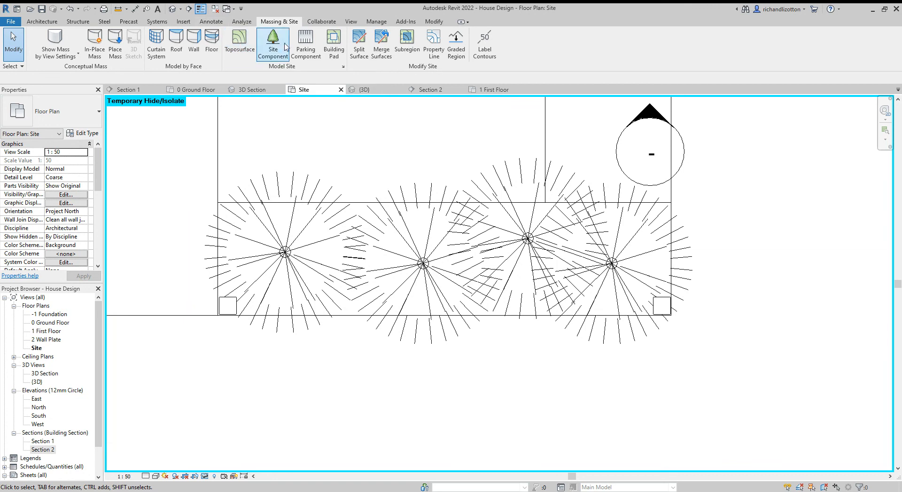
# Step: Copy the left corner bollard about 1980 mm right, midway along the shrub bed front
pyautogui.click(227, 305)
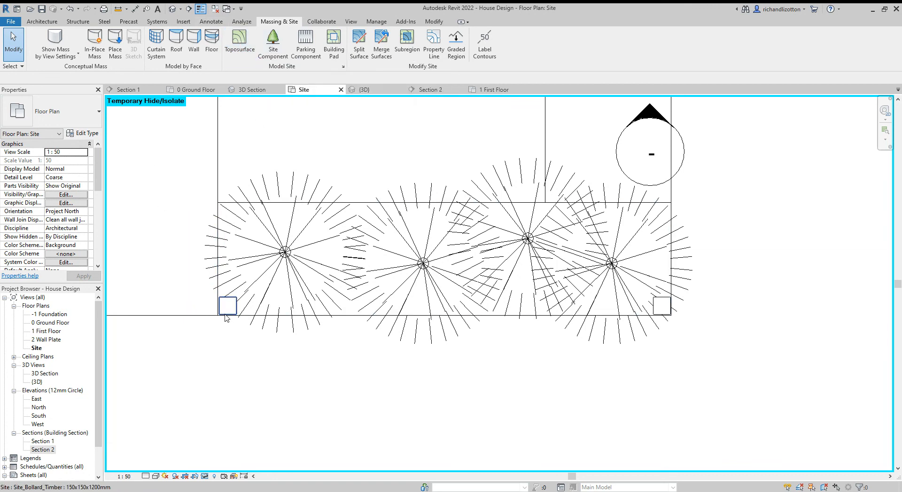
pyautogui.click(227, 305)
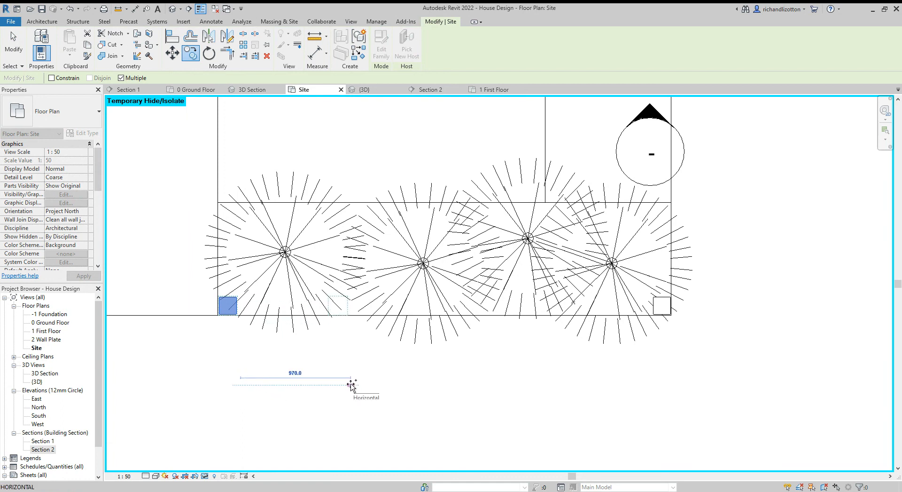
pyautogui.moveTo(351, 386); pyautogui.dragTo(466, 387)
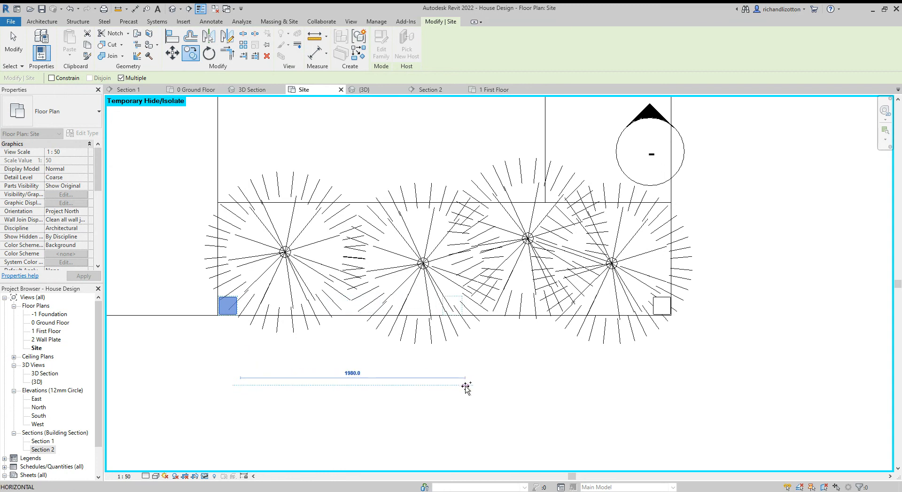
pyautogui.moveTo(467, 386); pyautogui.dragTo(459, 386)
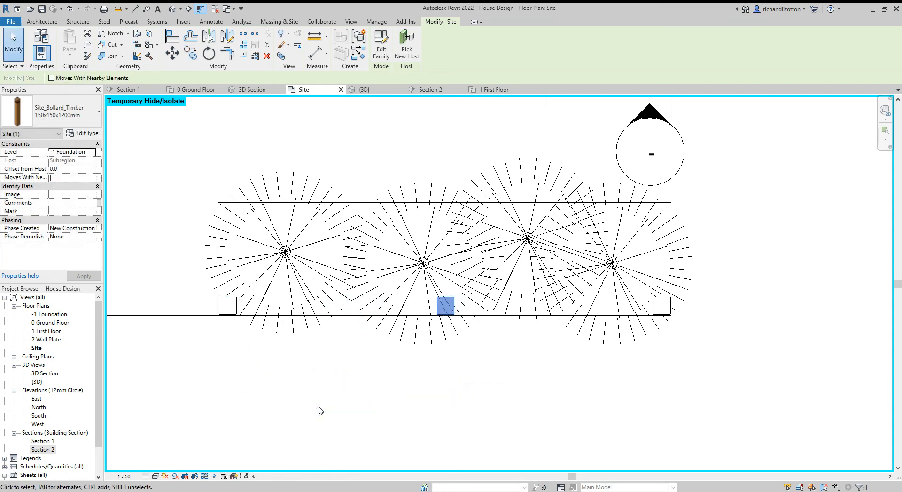
pyautogui.click(364, 89)
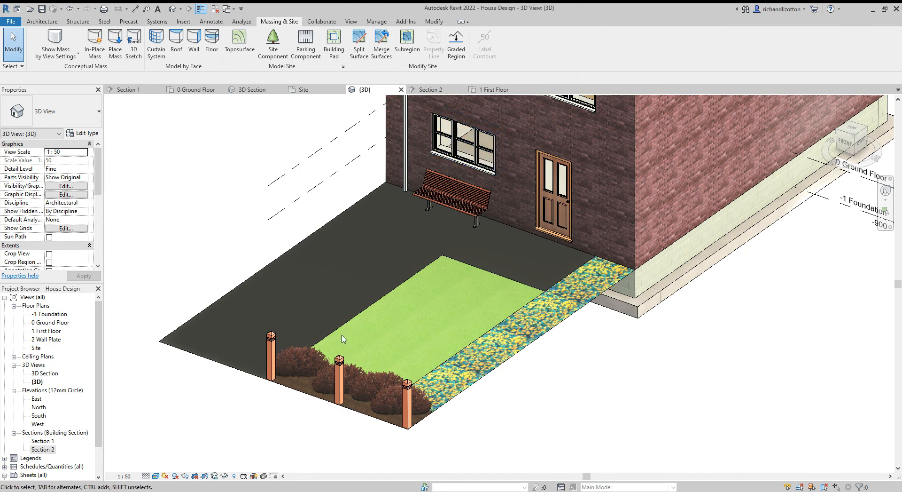
pyautogui.moveTo(482, 440)
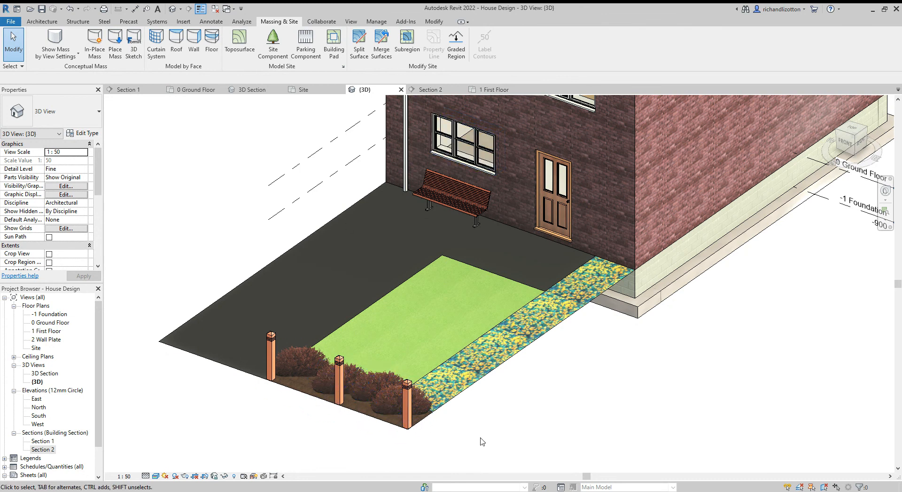
pyautogui.moveTo(469, 334)
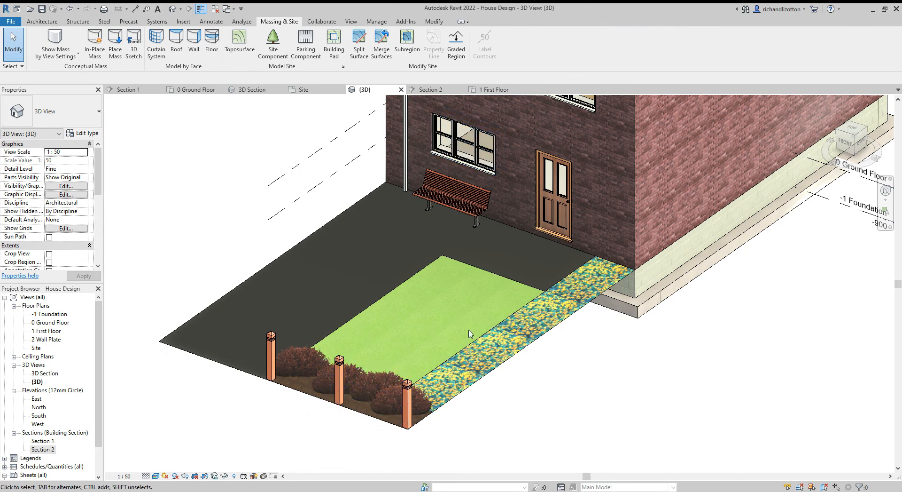
pyautogui.moveTo(485, 346)
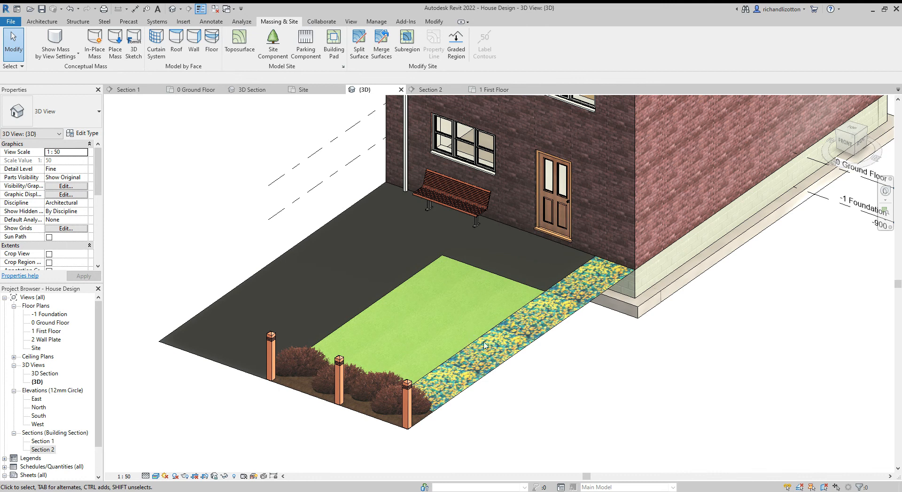
pyautogui.moveTo(520, 339)
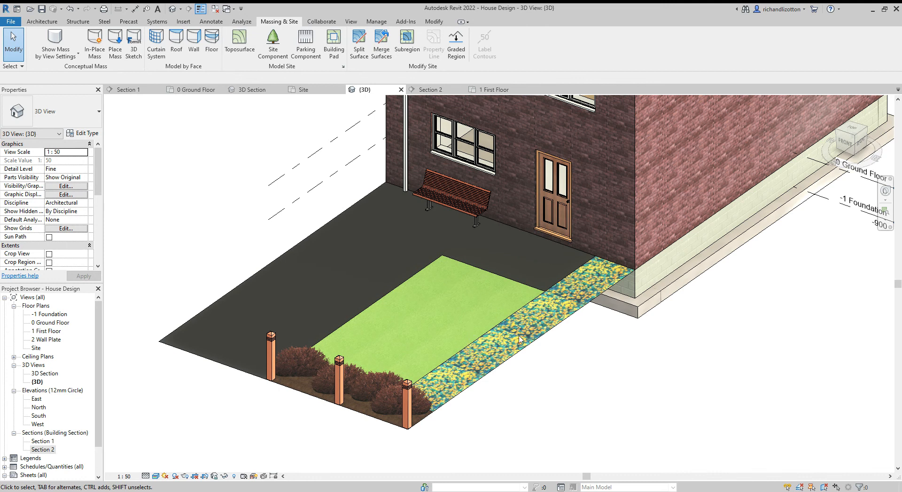
pyautogui.moveTo(509, 336)
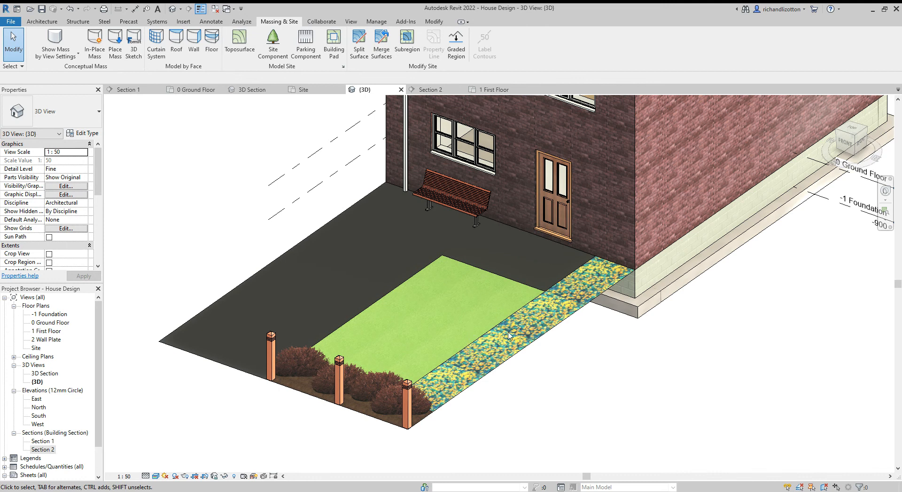
pyautogui.moveTo(524, 451)
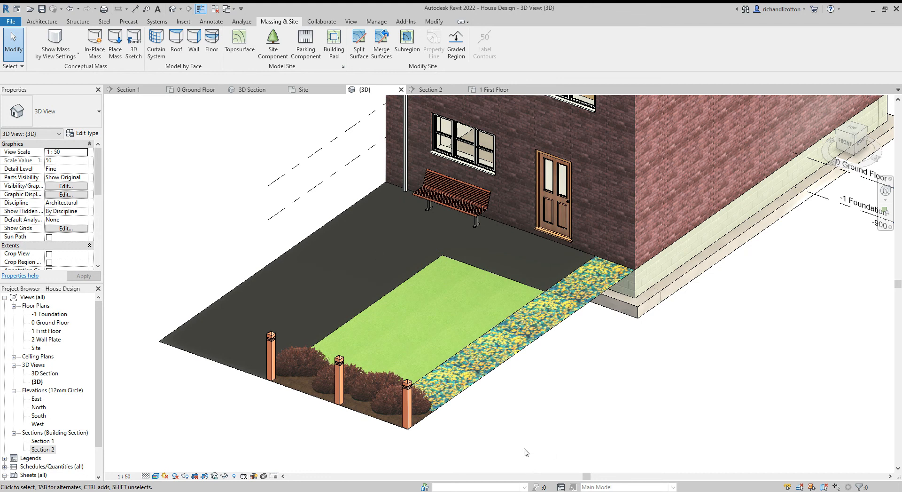